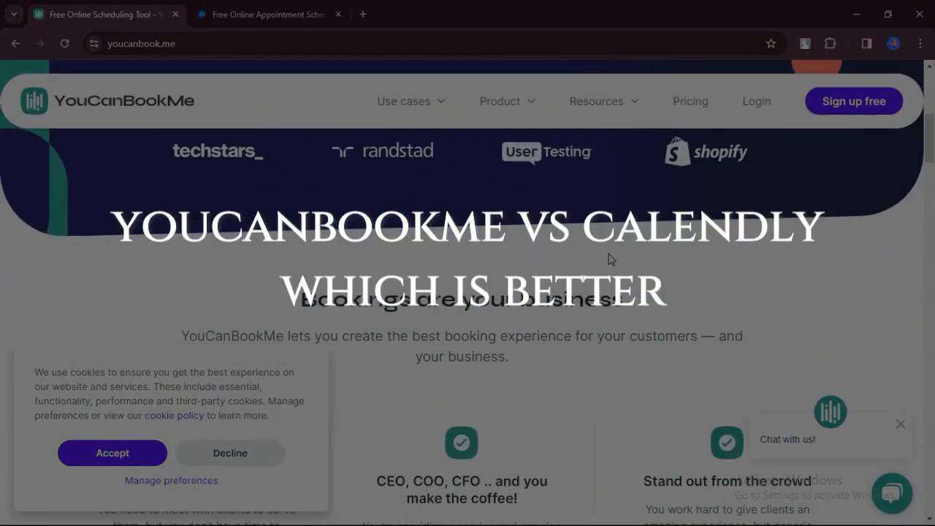
Scroll down through the YouCanBookMe homepage.
{"action": "scroll", "scroll_direction": "down", "scroll_amount": 3}
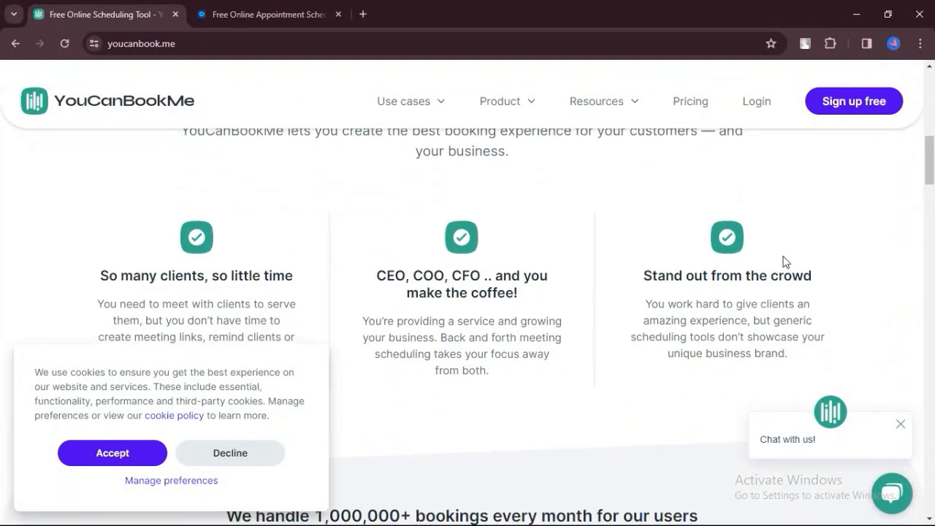
{"action": "scroll", "scroll_direction": "down", "scroll_amount": 3}
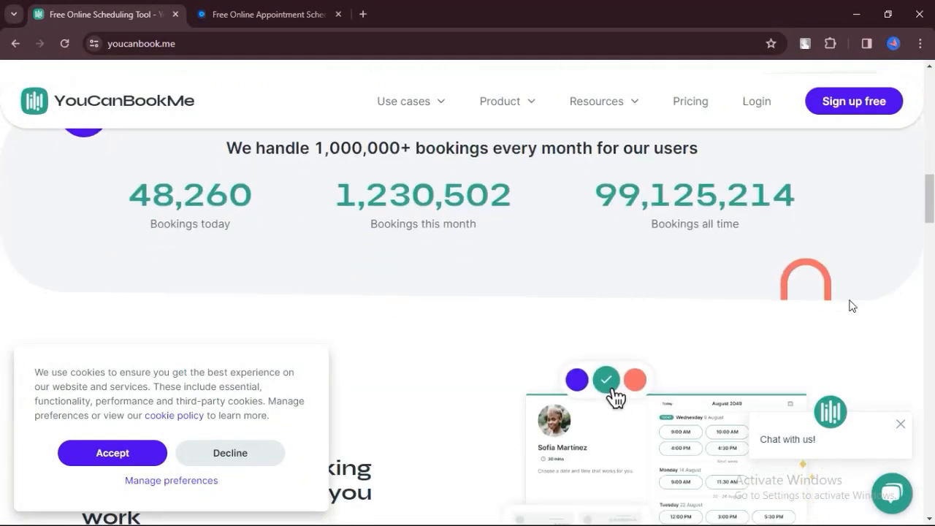
{"action": "scroll", "scroll_direction": "down", "scroll_amount": 3}
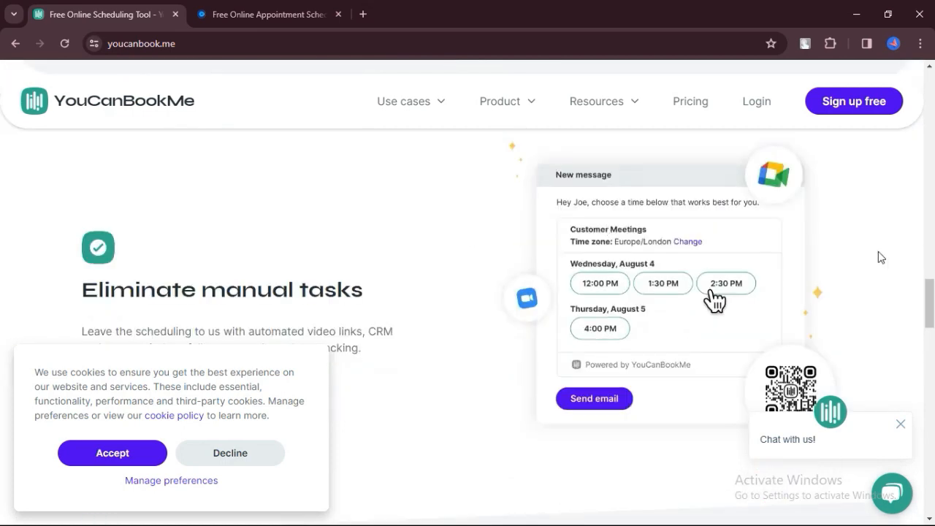
{"action": "scroll", "scroll_direction": "down", "scroll_amount": 3}
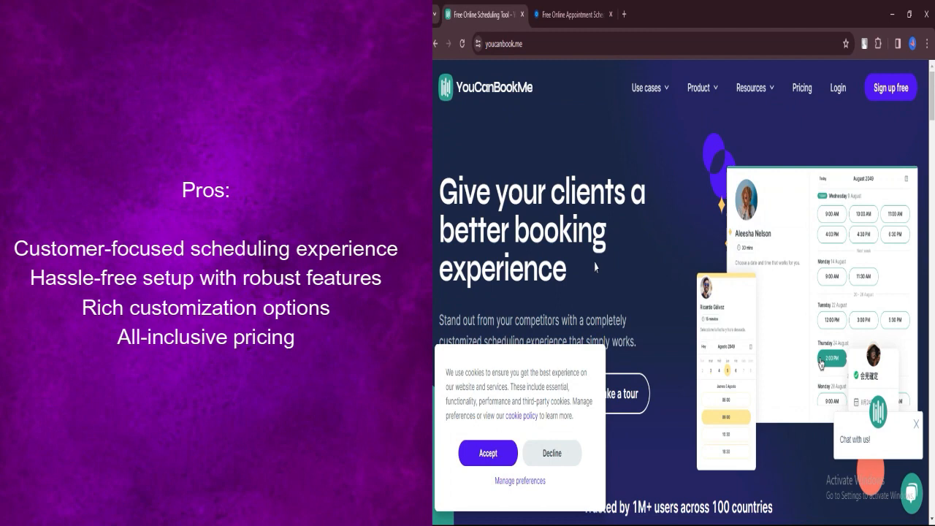
{"action": "scroll", "scroll_direction": "down", "scroll_amount": 3}
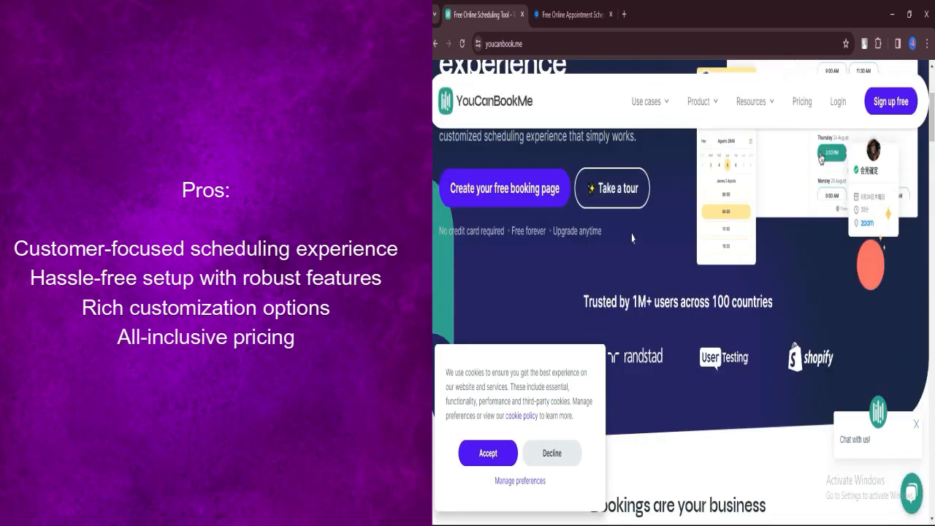
{"action": "scroll", "scroll_direction": "down", "scroll_amount": 3}
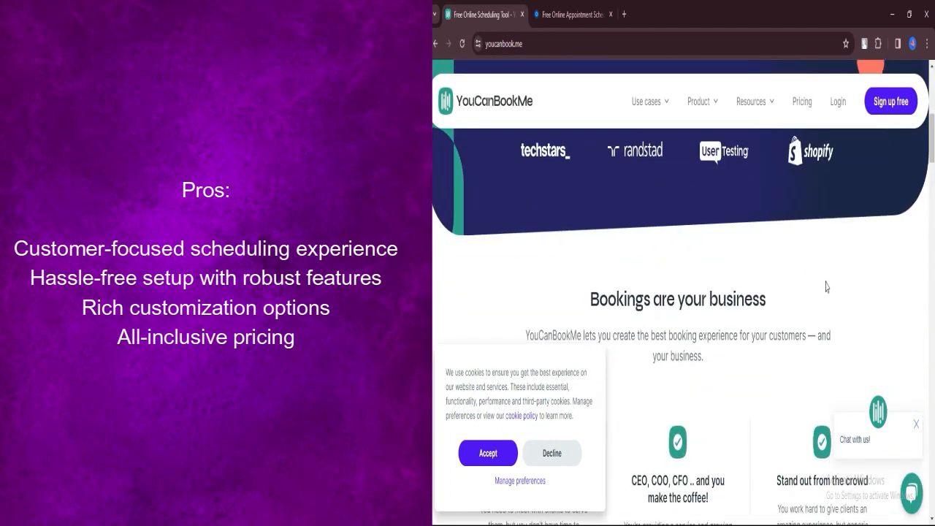
{"action": "scroll", "scroll_direction": "down", "scroll_amount": 3}
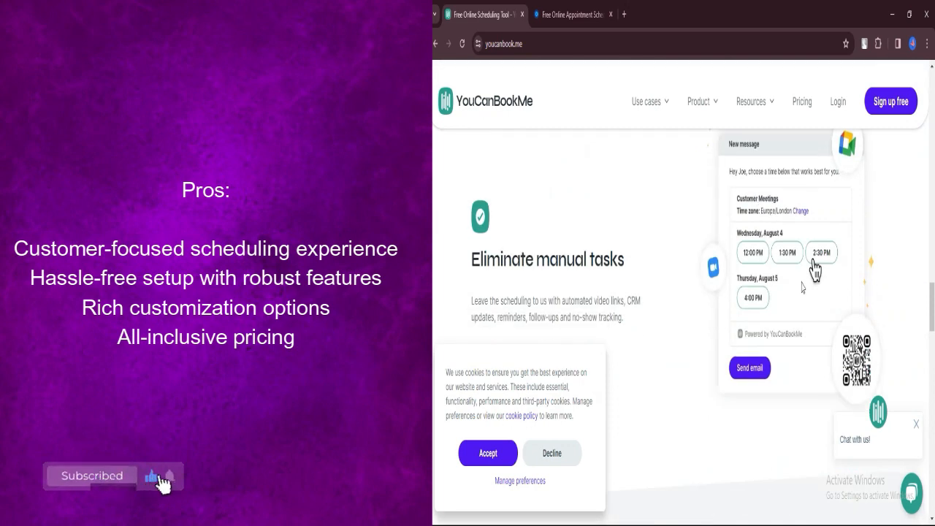
{"action": "scroll", "scroll_direction": "down", "scroll_amount": 3}
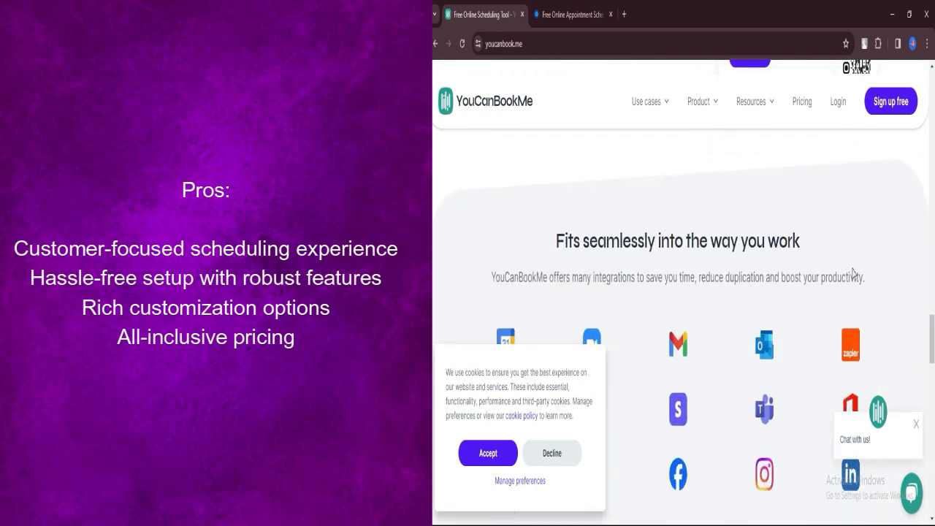
{"action": "scroll", "scroll_direction": "down", "scroll_amount": 3}
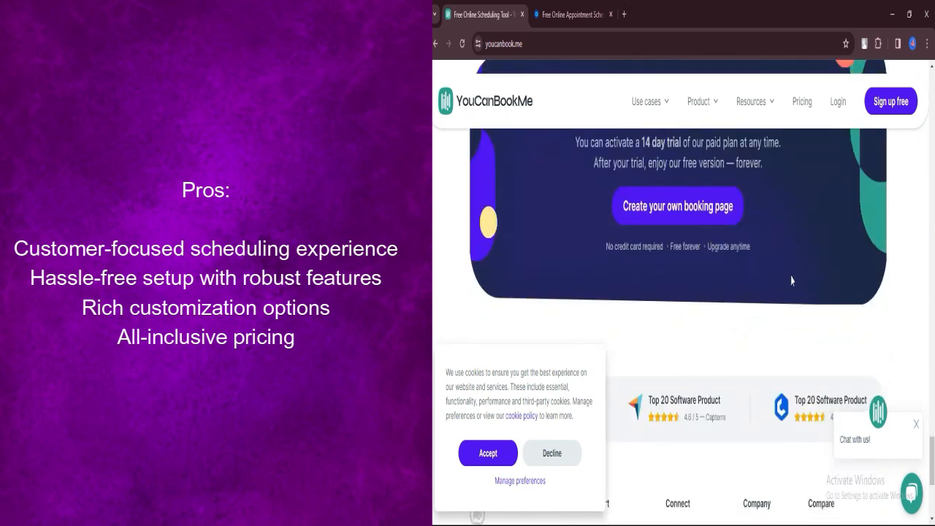
{"action": "scroll", "scroll_direction": "down", "scroll_amount": 3}
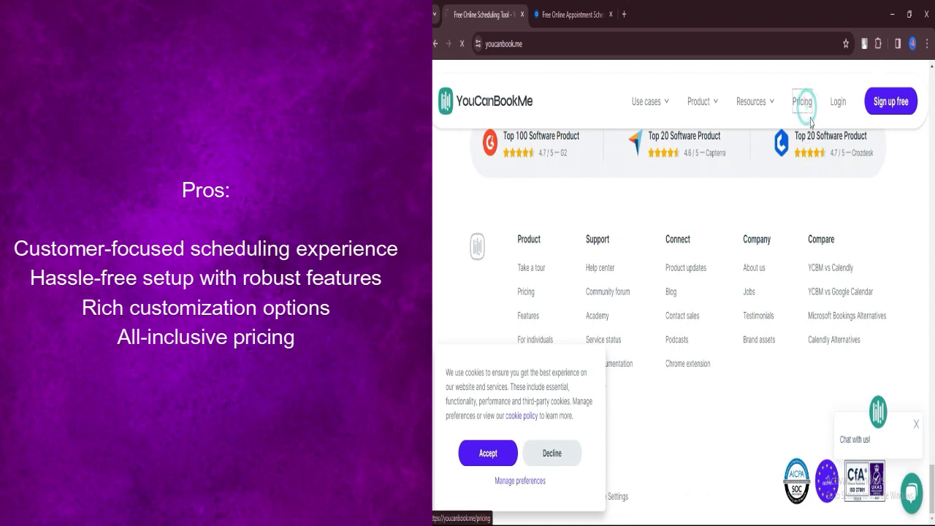
Go to YouCanBookMe Pricing and browse the paid and free plans, FAQs and testimonials.
{"action": "left_click", "coordinate": [802, 101]}
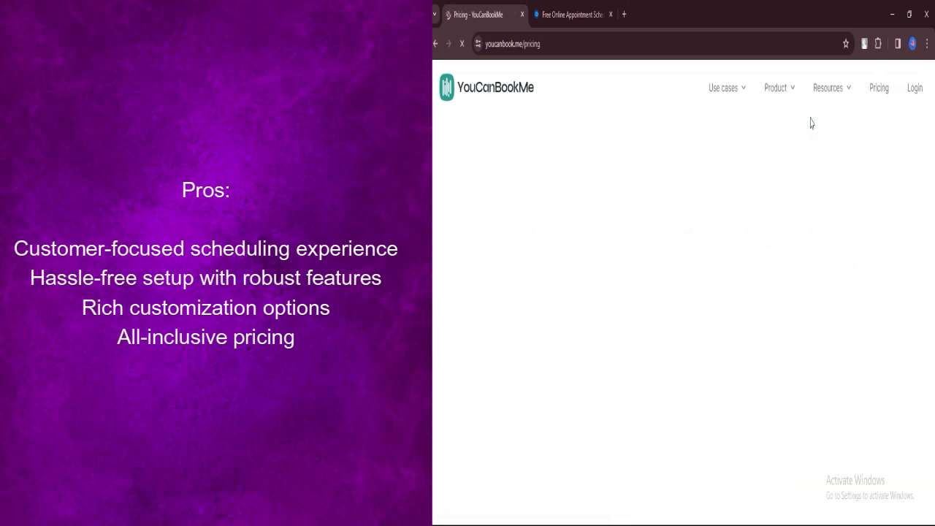
{"action": "mouse_move", "coordinate": [734, 195]}
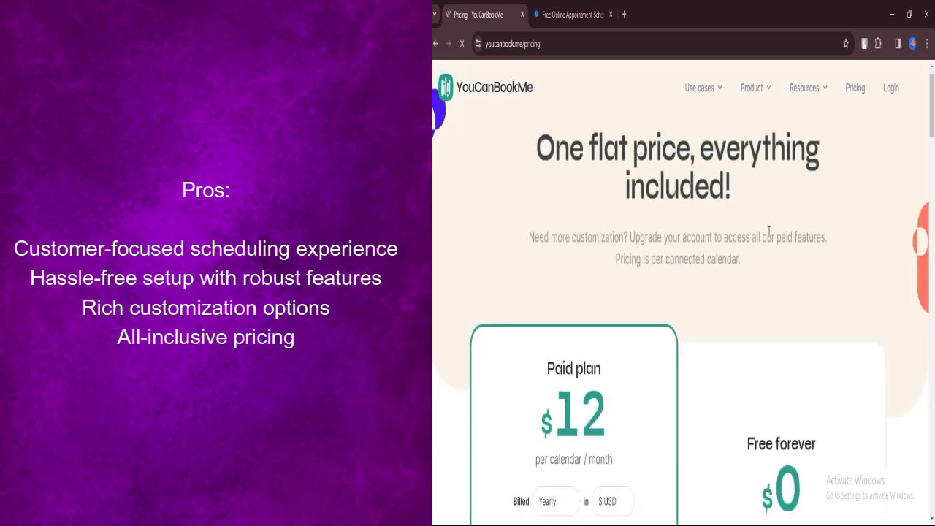
{"action": "scroll", "scroll_direction": "down", "scroll_amount": 3}
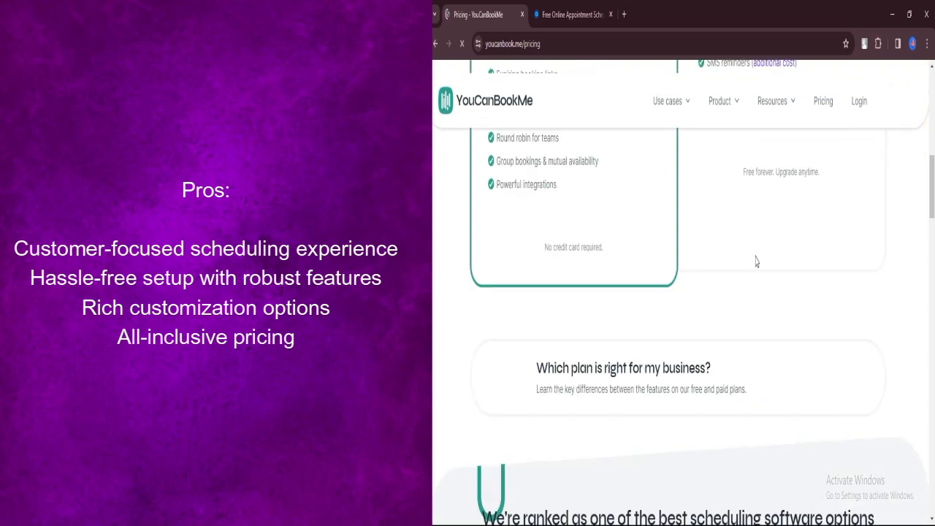
{"action": "scroll", "scroll_direction": "down", "scroll_amount": 3}
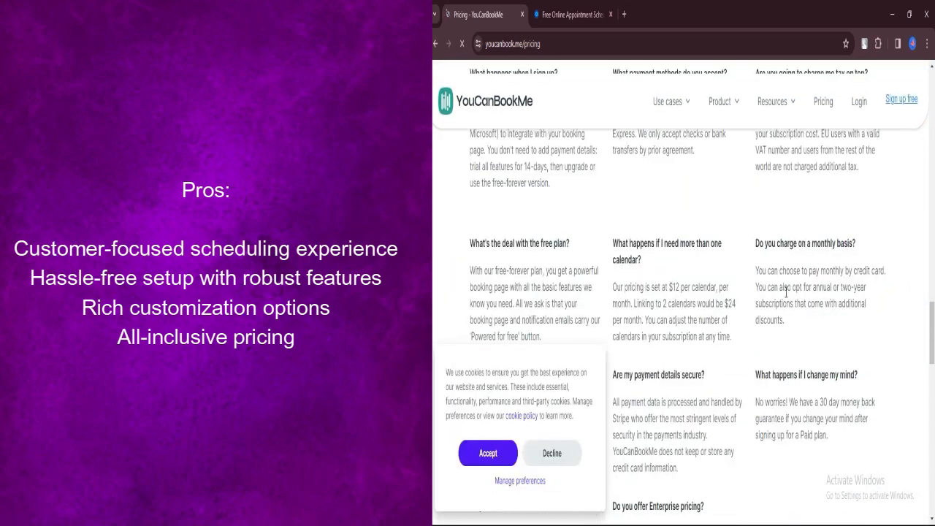
{"action": "scroll", "scroll_direction": "down", "scroll_amount": 3}
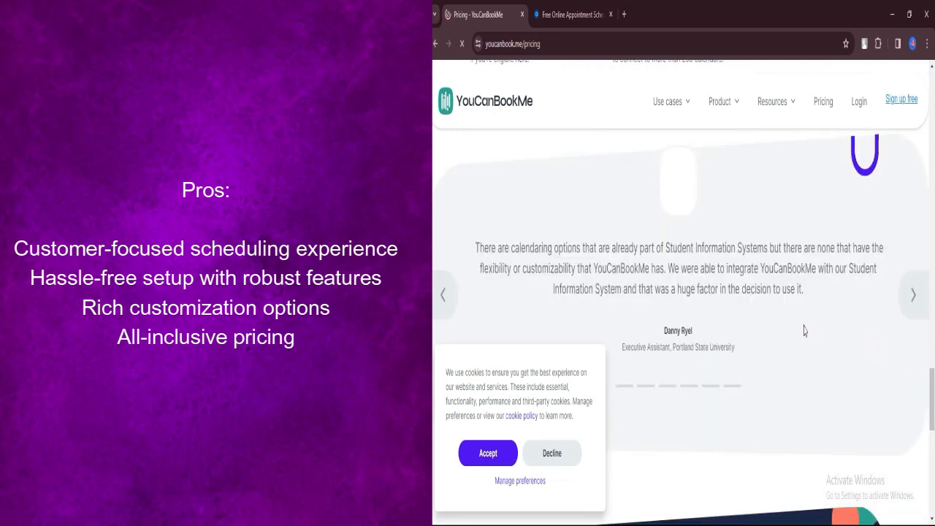
{"action": "scroll", "scroll_direction": "down", "scroll_amount": 3}
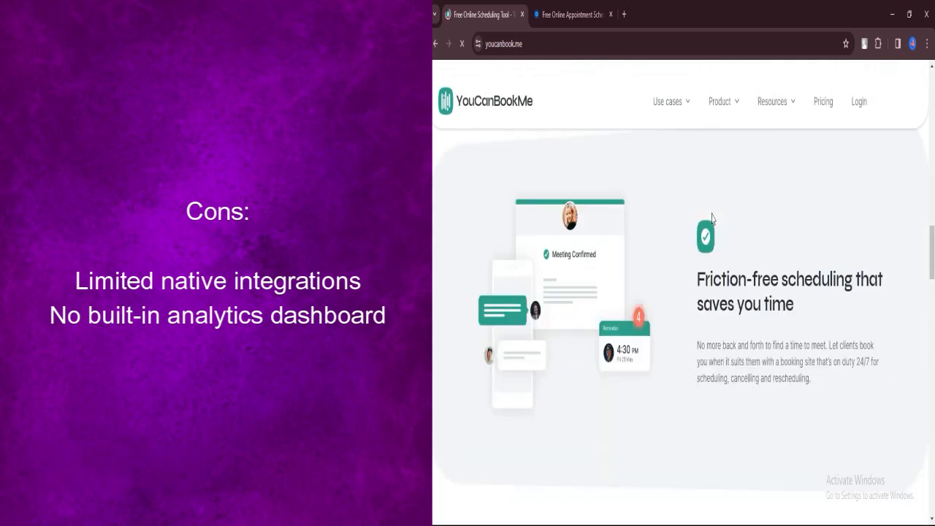
Scroll the YouCanBookMe homepage past integrations and ratings to the footer, then reopen Pricing.
{"action": "scroll", "scroll_direction": "down", "scroll_amount": 3}
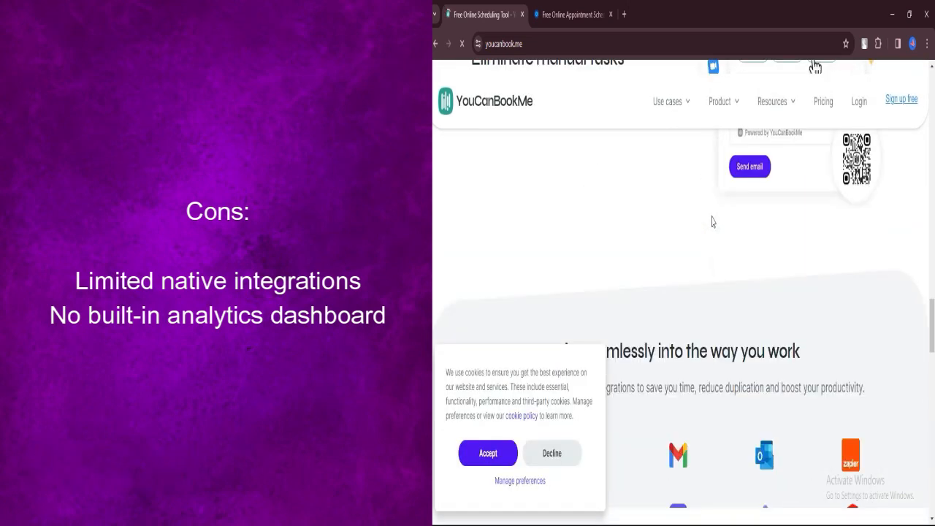
{"action": "scroll", "scroll_direction": "down", "scroll_amount": 3}
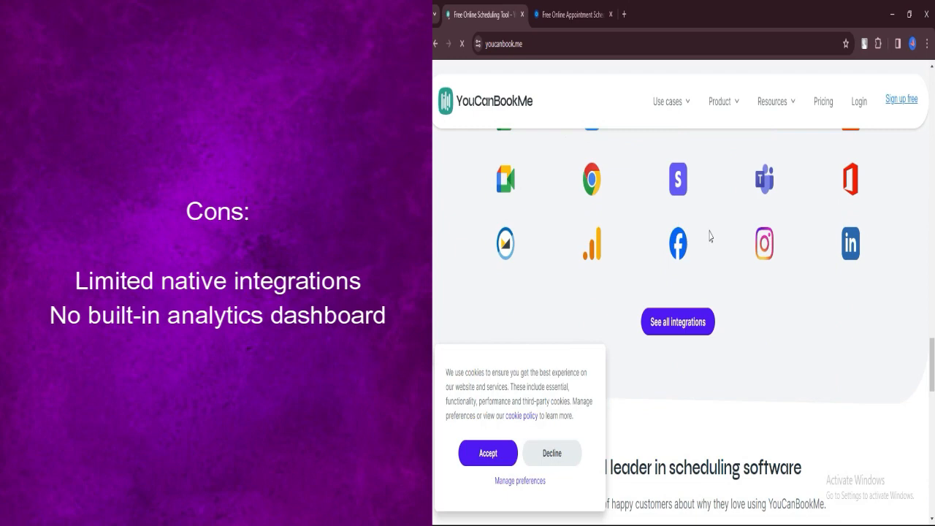
{"action": "scroll", "scroll_direction": "down", "scroll_amount": 3}
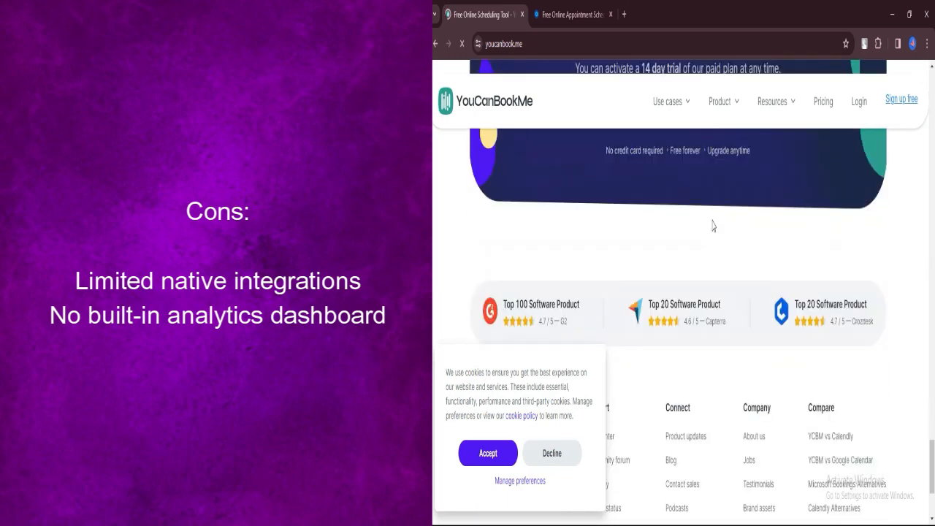
{"action": "scroll", "scroll_direction": "down", "scroll_amount": 3}
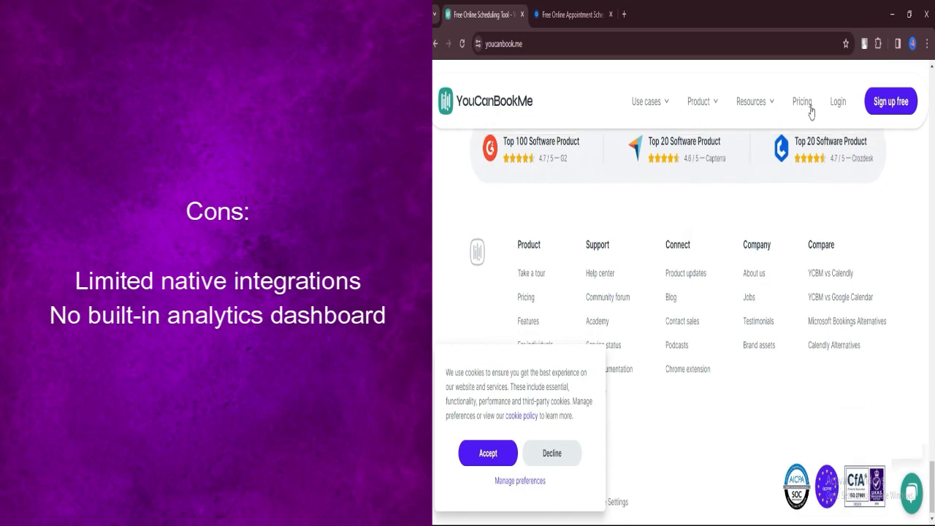
{"action": "left_click", "coordinate": [802, 101]}
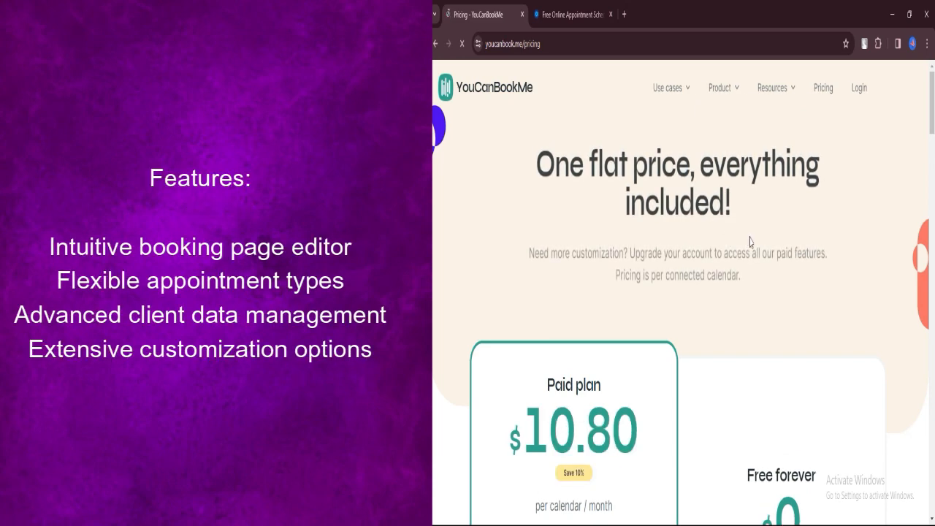
{"action": "scroll", "scroll_direction": "down", "scroll_amount": 3}
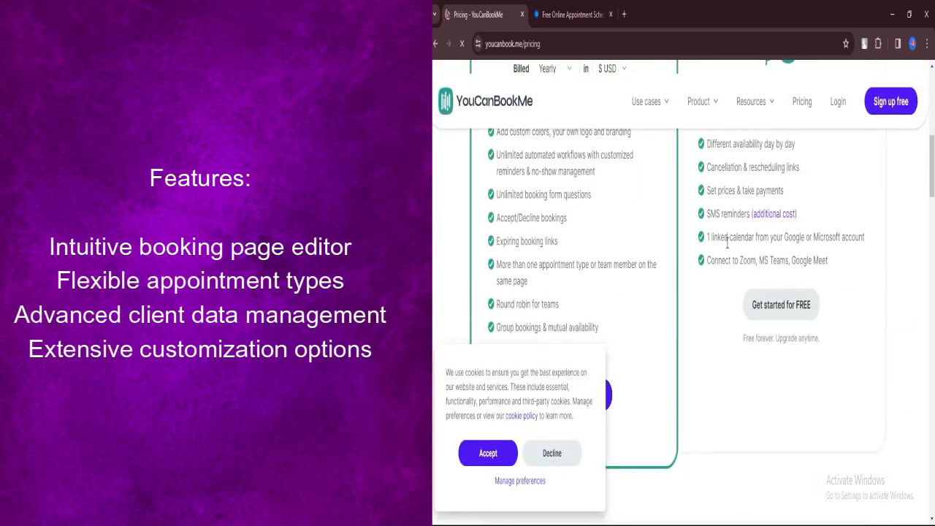
{"action": "scroll", "scroll_direction": "down", "scroll_amount": 3}
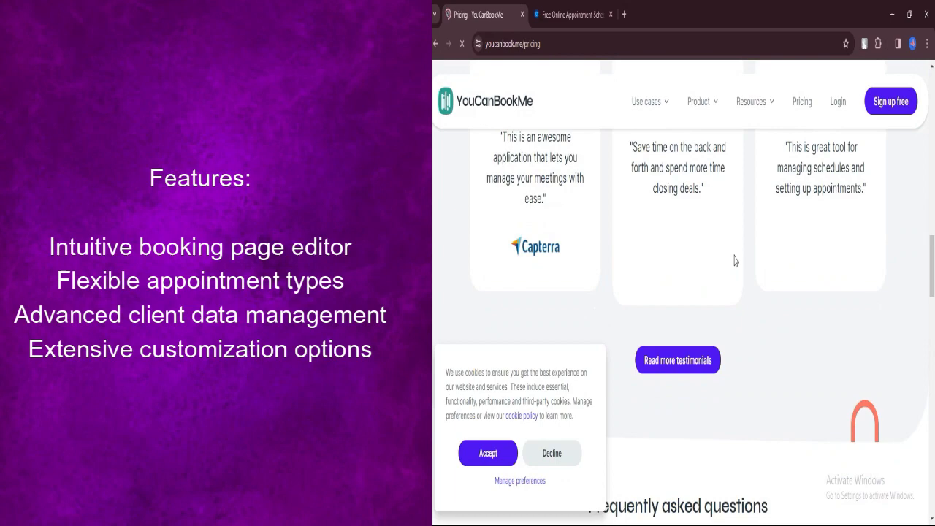
{"action": "scroll", "scroll_direction": "down", "scroll_amount": 3}
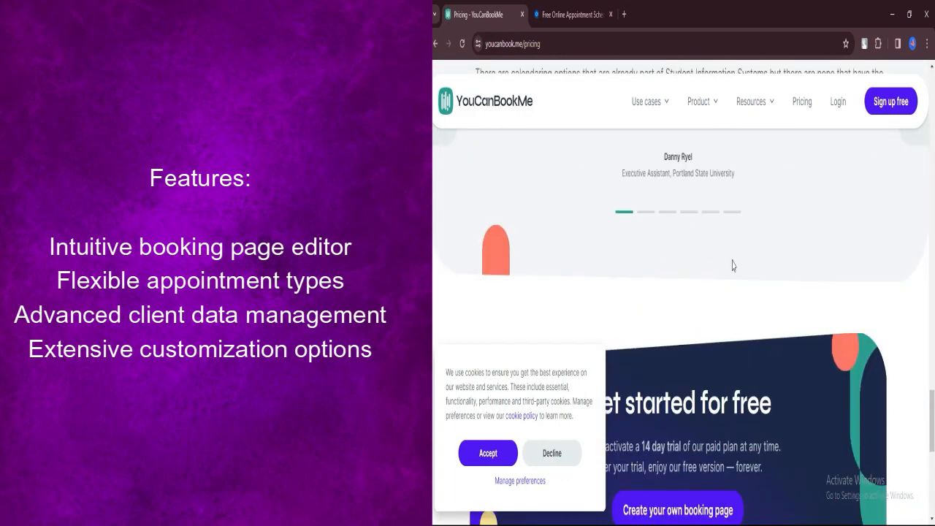
{"action": "scroll", "scroll_direction": "down", "scroll_amount": 3}
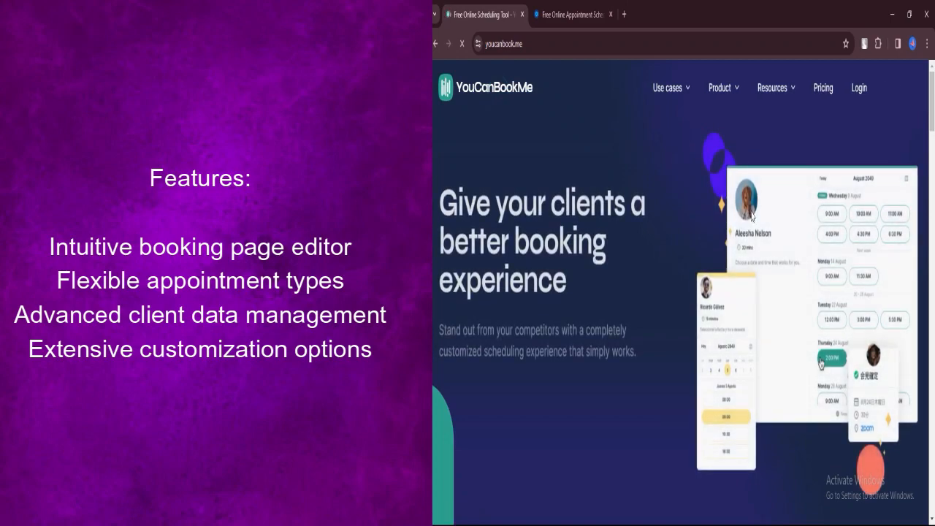
{"action": "scroll", "scroll_direction": "down", "scroll_amount": 3}
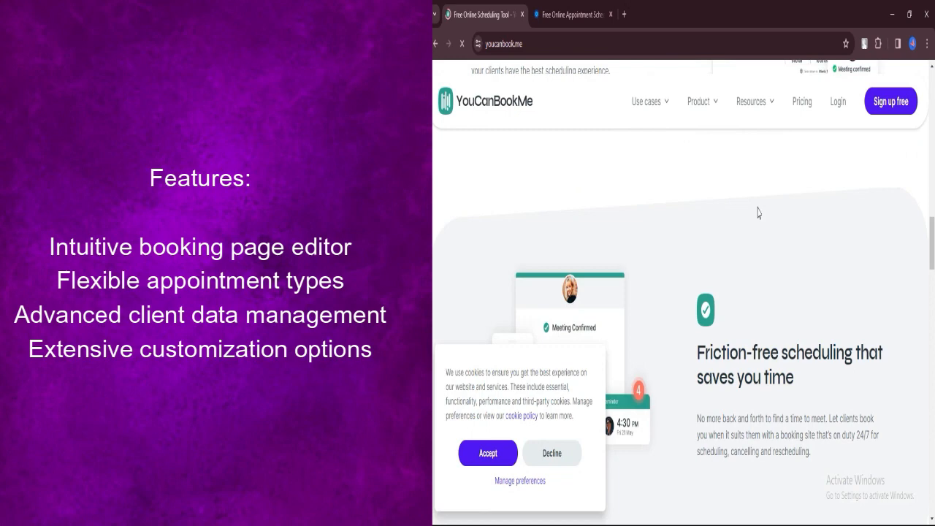
{"action": "scroll", "scroll_direction": "down", "scroll_amount": 3}
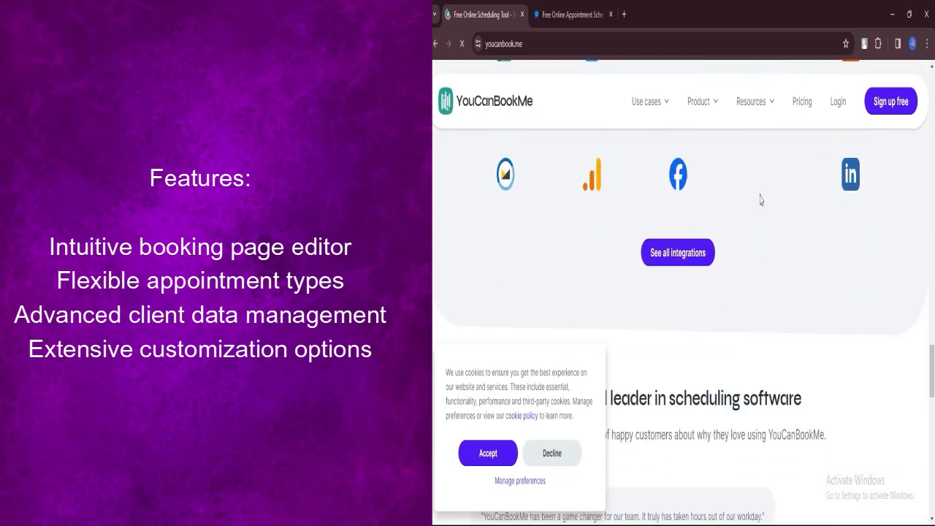
{"action": "scroll", "scroll_direction": "down", "scroll_amount": 3}
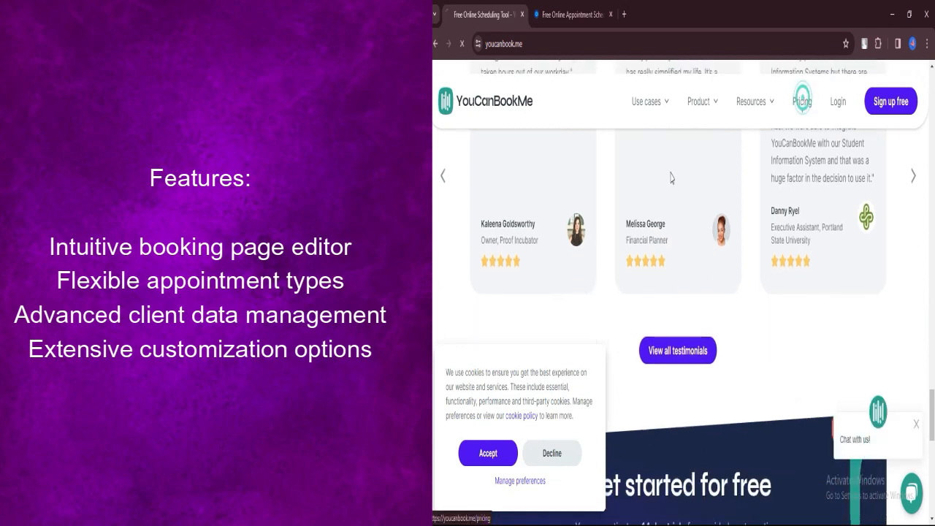
{"action": "left_click", "coordinate": [802, 101]}
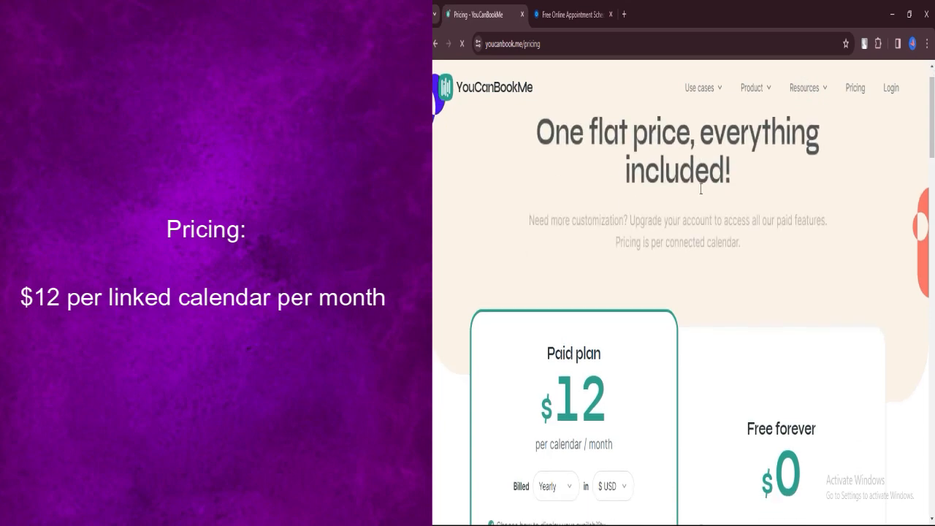
{"action": "scroll", "scroll_direction": "down", "scroll_amount": 3}
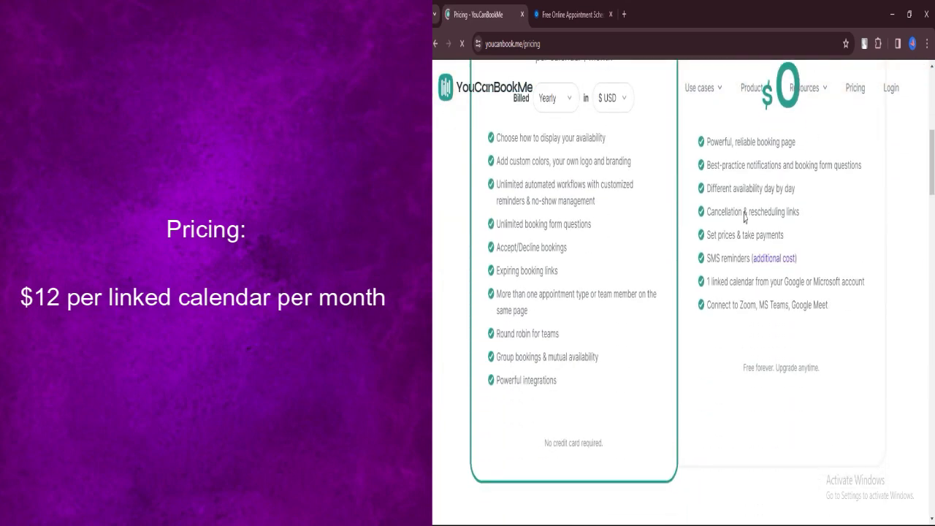
{"action": "scroll", "scroll_direction": "down", "scroll_amount": 3}
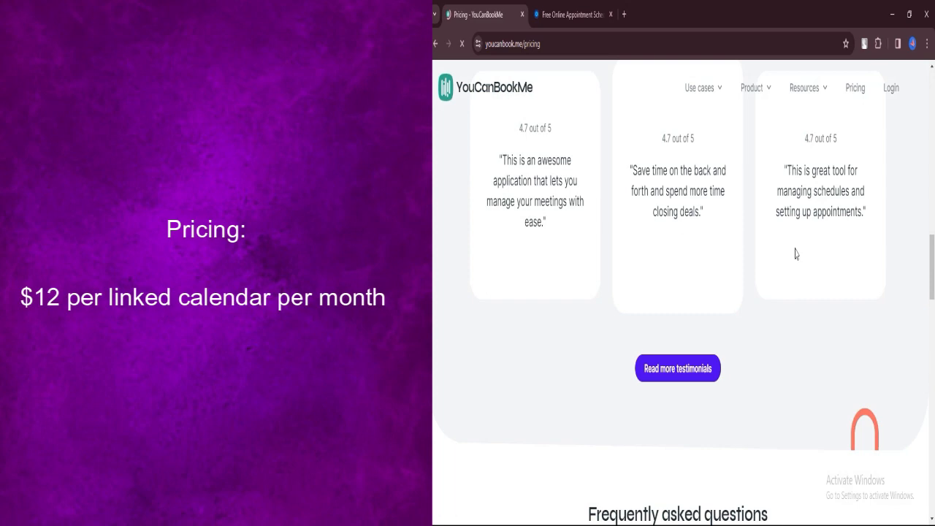
{"action": "scroll", "scroll_direction": "down", "scroll_amount": 3}
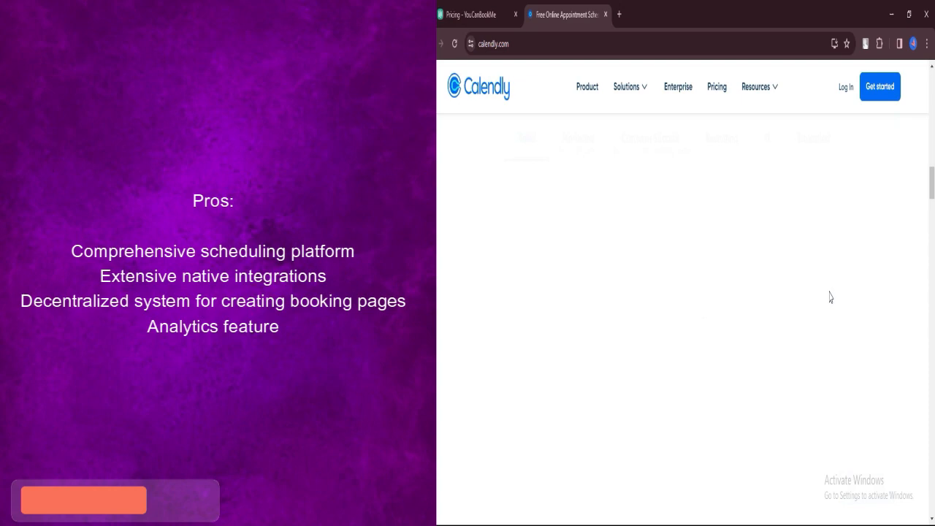
{"action": "left_click", "coordinate": [83, 499]}
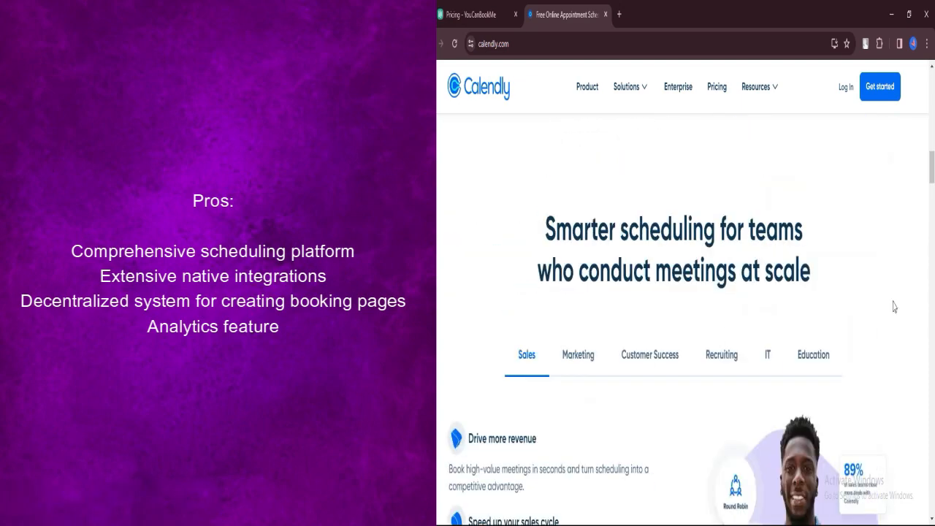
{"action": "scroll", "scroll_direction": "down", "scroll_amount": 3}
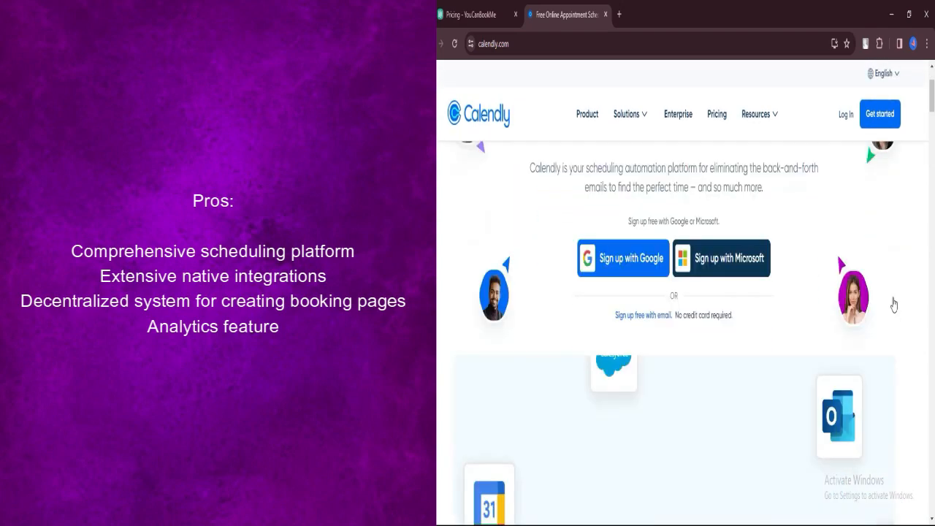
{"action": "scroll", "scroll_direction": "down", "scroll_amount": 3}
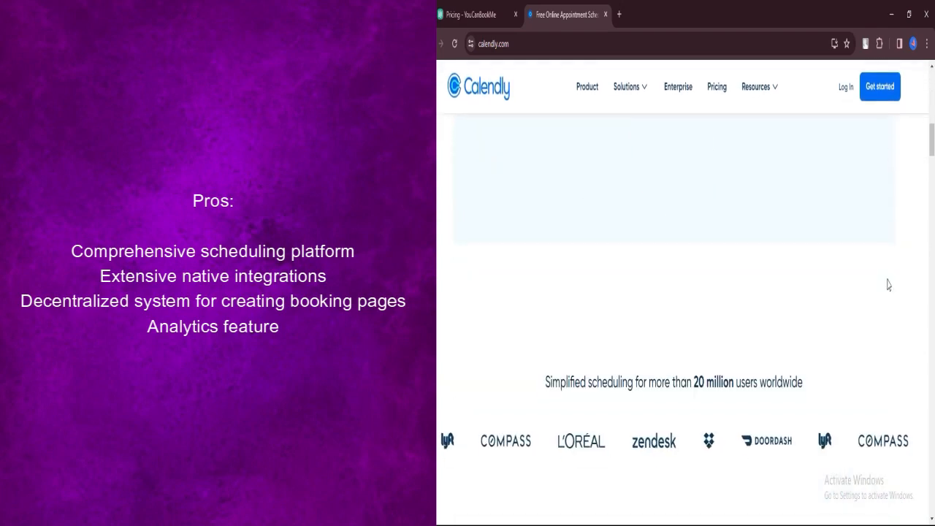
{"action": "scroll", "scroll_direction": "down", "scroll_amount": 3}
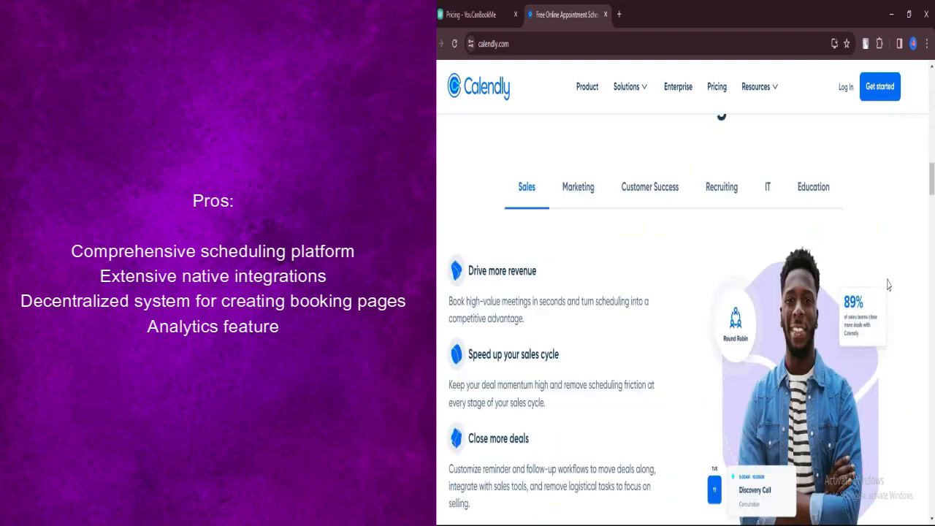
{"action": "scroll", "scroll_direction": "down", "scroll_amount": 3}
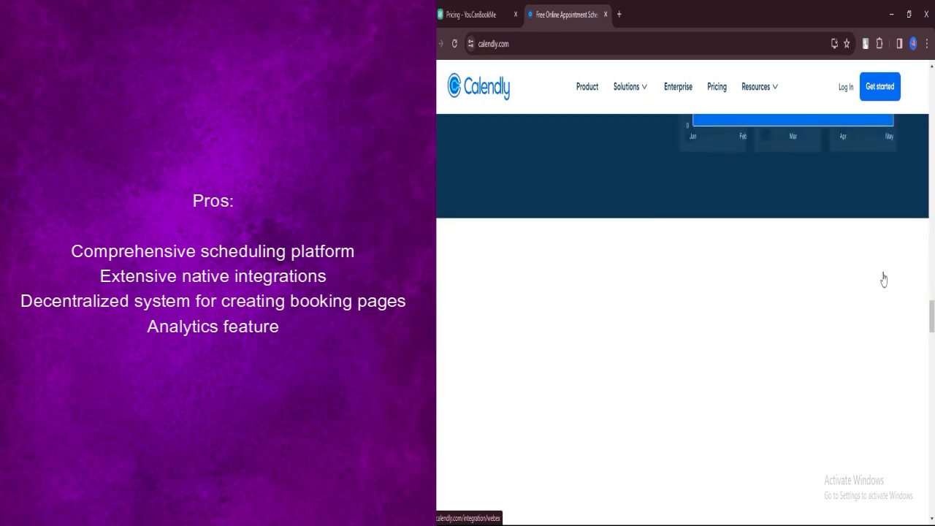
{"action": "scroll", "scroll_direction": "down", "scroll_amount": 3}
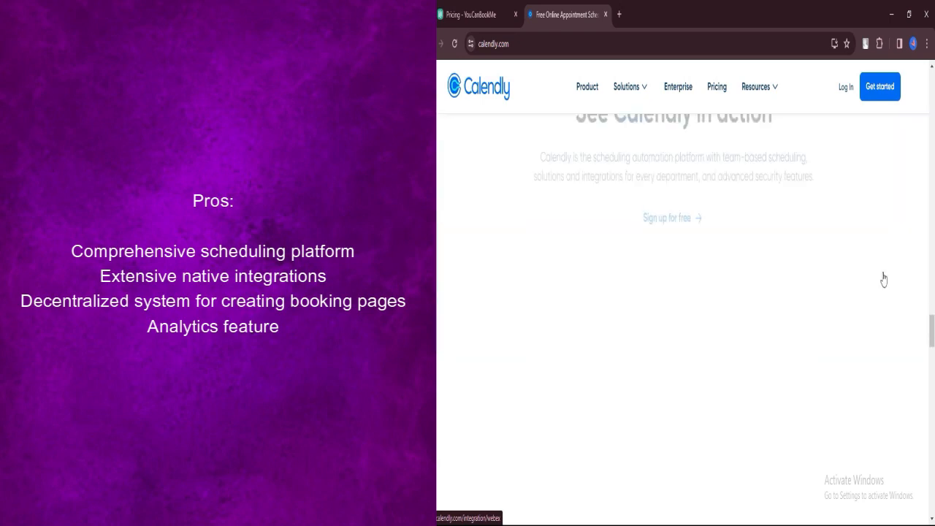
{"action": "scroll", "scroll_direction": "down", "scroll_amount": 3}
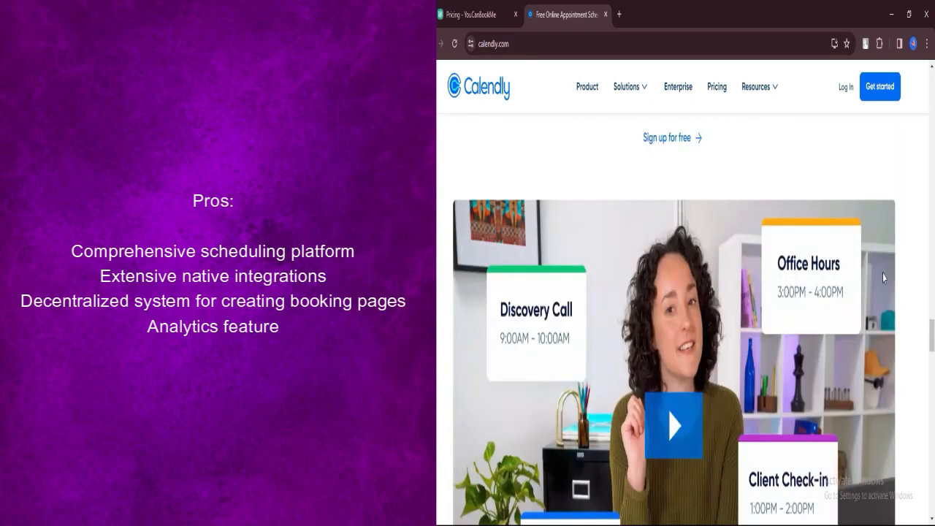
{"action": "scroll", "scroll_direction": "down", "scroll_amount": 3}
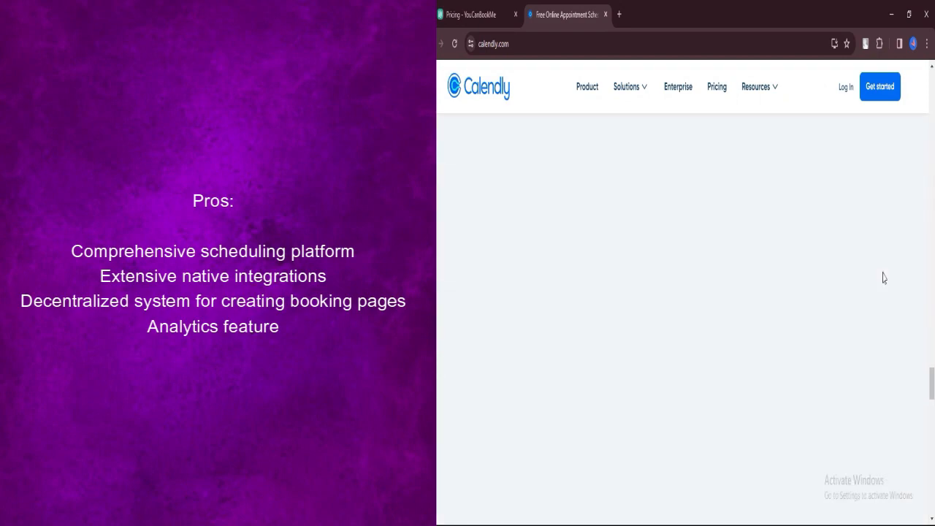
{"action": "scroll", "scroll_direction": "down", "scroll_amount": 3}
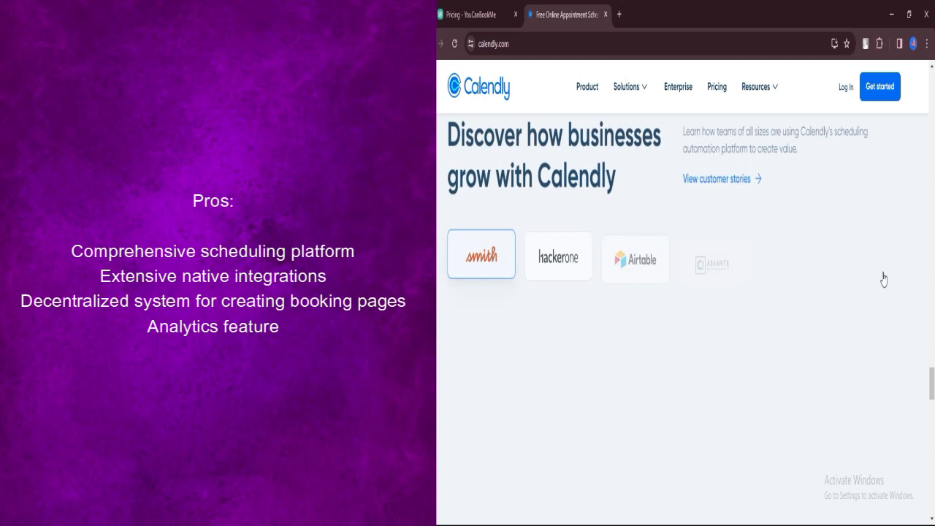
{"action": "scroll", "scroll_direction": "down", "scroll_amount": 3}
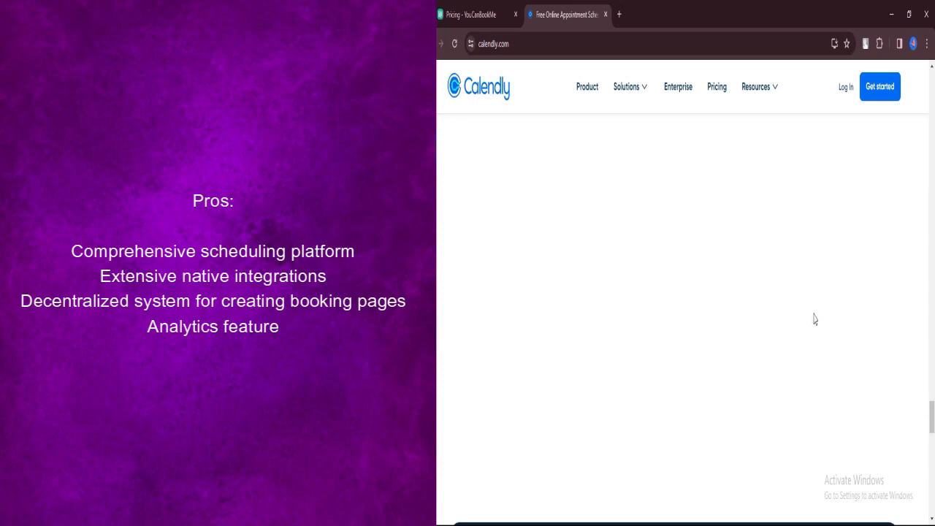
{"action": "scroll", "scroll_direction": "down", "scroll_amount": 3}
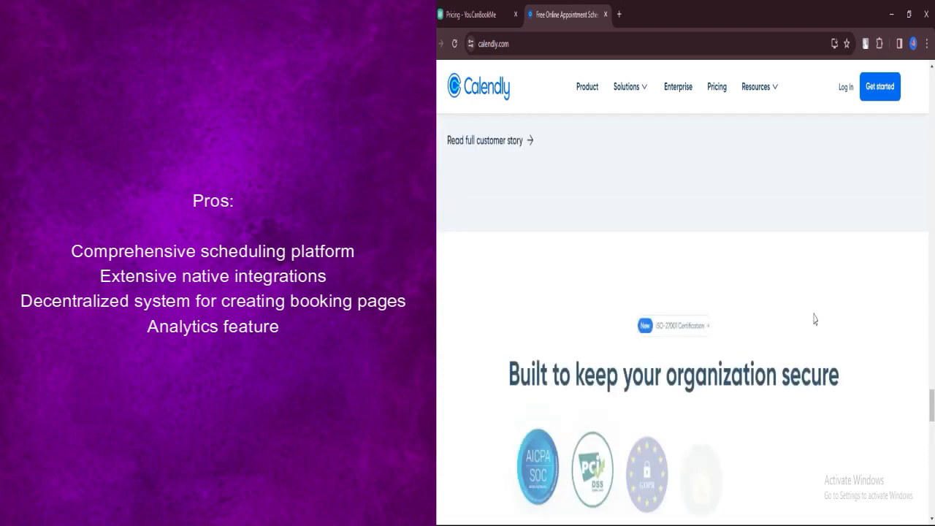
{"action": "scroll", "scroll_direction": "up", "scroll_amount": 3}
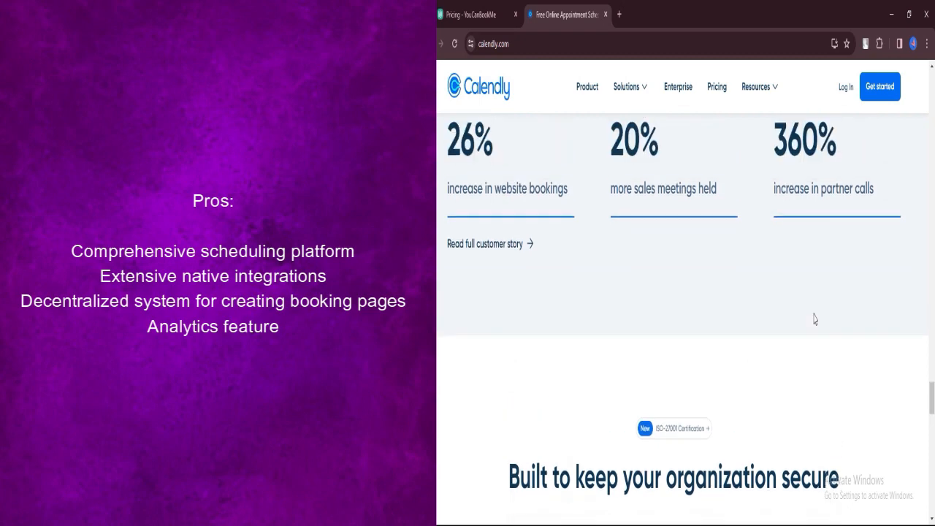
{"action": "scroll", "scroll_direction": "down", "scroll_amount": 3}
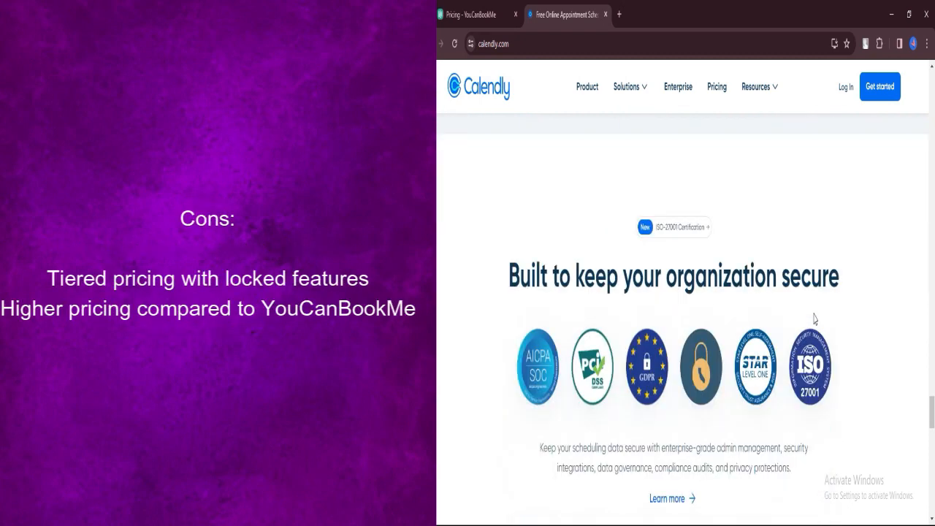
{"action": "mouse_move", "coordinate": [643, 250]}
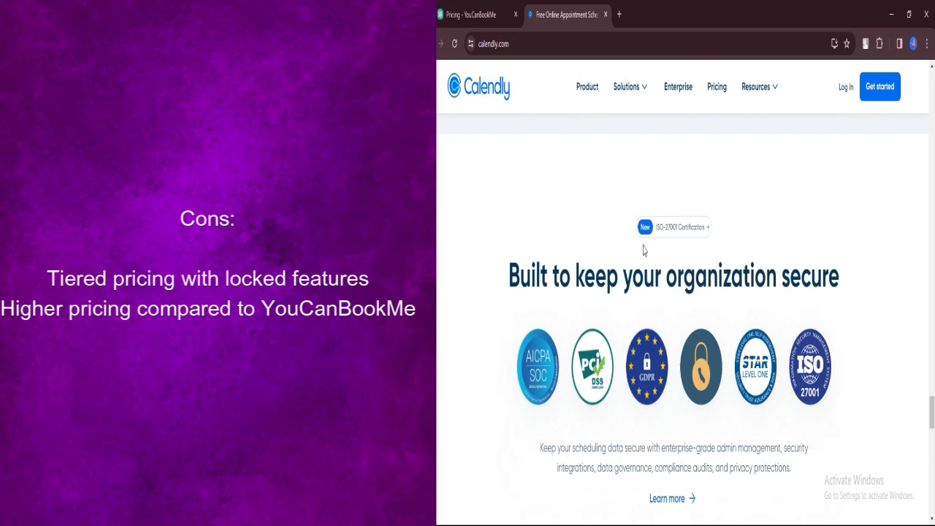
{"action": "scroll", "scroll_direction": "down", "scroll_amount": 3}
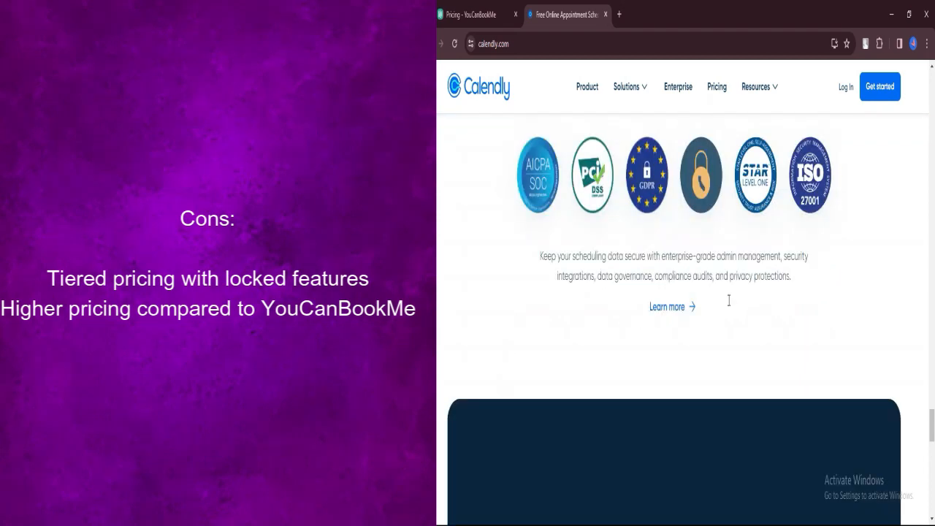
{"action": "scroll", "scroll_direction": "down", "scroll_amount": 3}
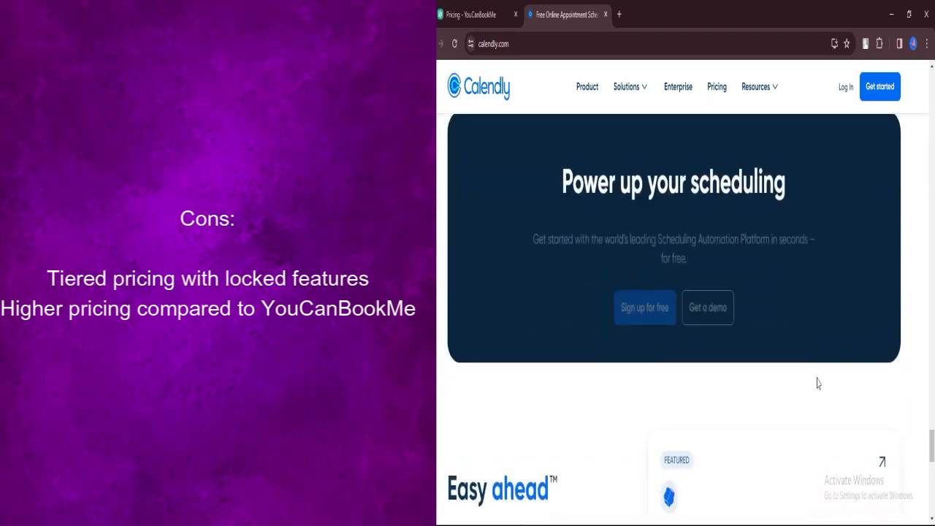
{"action": "scroll", "scroll_direction": "down", "scroll_amount": 3}
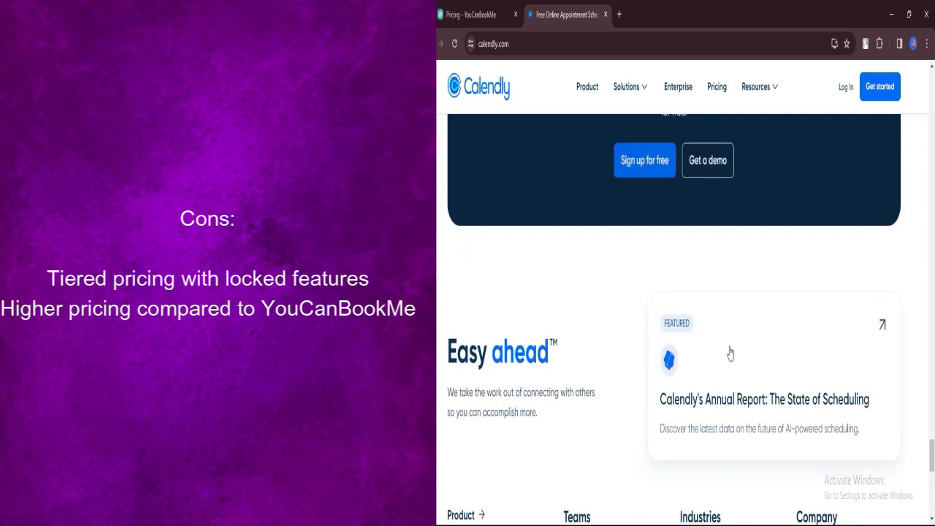
{"action": "scroll", "scroll_direction": "down", "scroll_amount": 3}
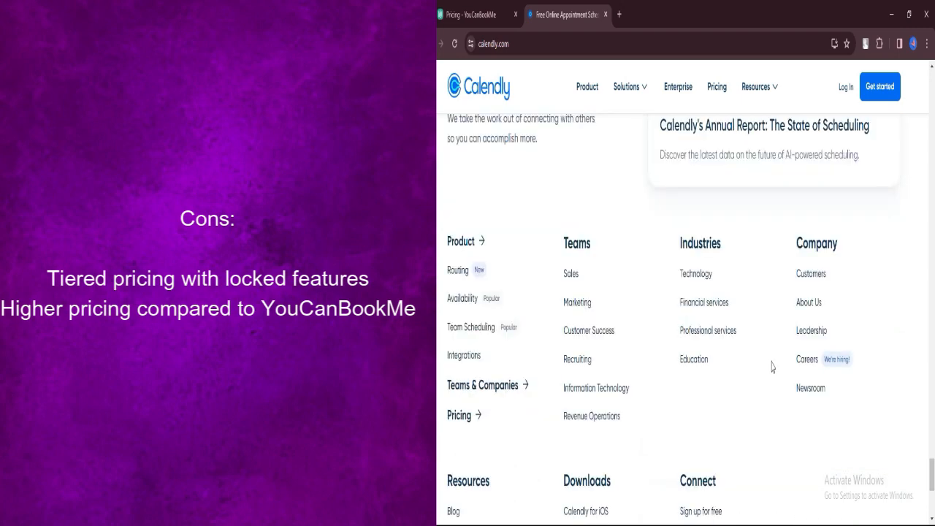
{"action": "scroll", "scroll_direction": "down", "scroll_amount": 3}
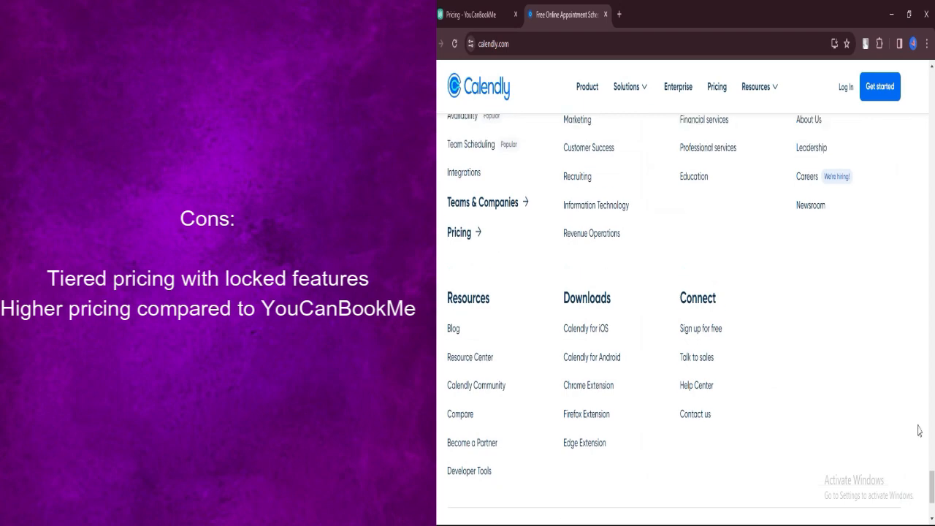
{"action": "scroll", "scroll_direction": "down", "scroll_amount": 3}
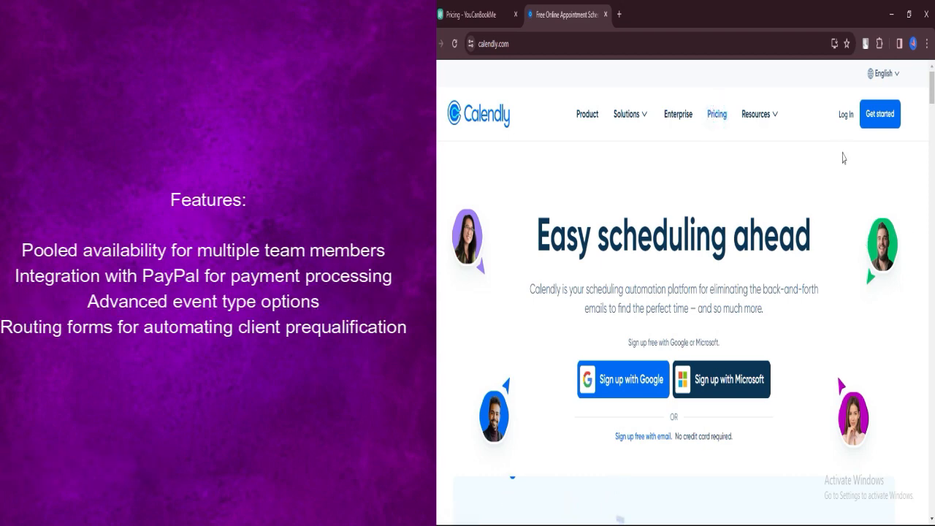
{"action": "mouse_move", "coordinate": [813, 154]}
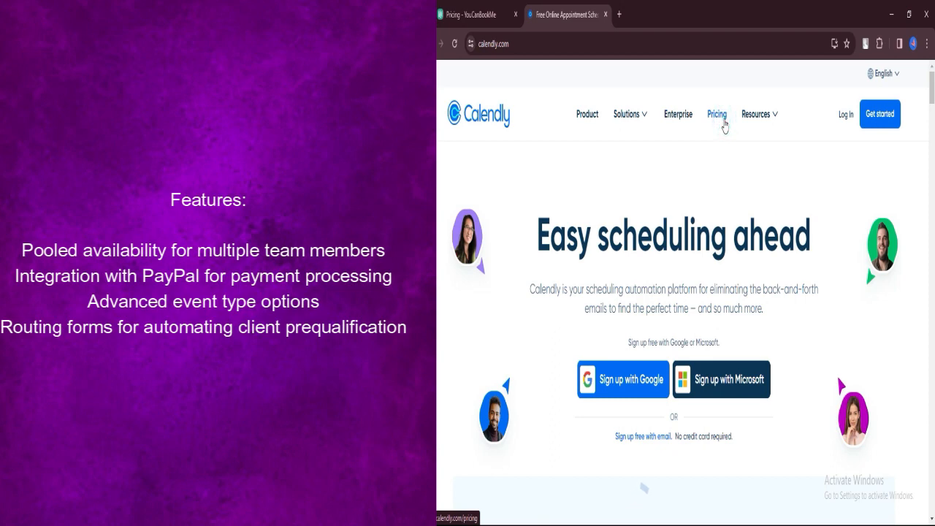
Scroll Calendly's homepage past booking cards to the sales section, then go to Pricing.
{"action": "scroll", "scroll_direction": "down", "scroll_amount": 3}
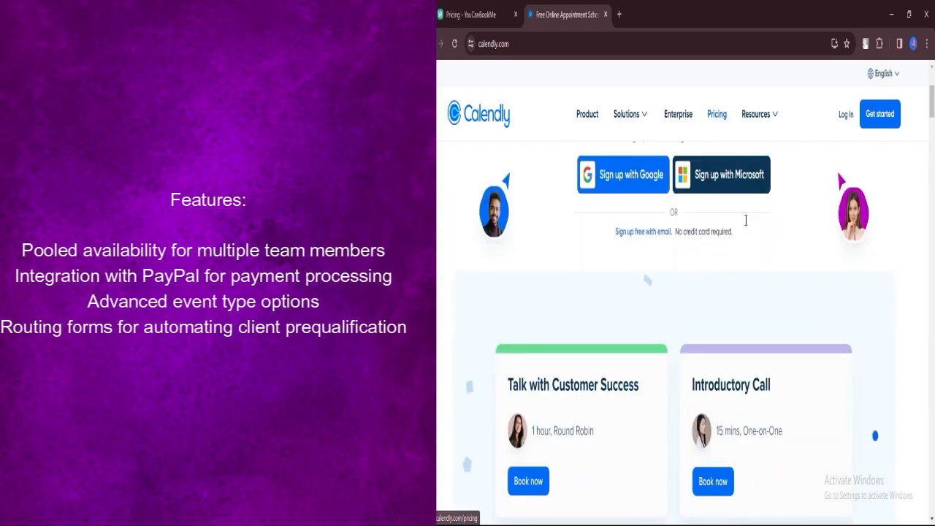
{"action": "scroll", "scroll_direction": "down", "scroll_amount": 3}
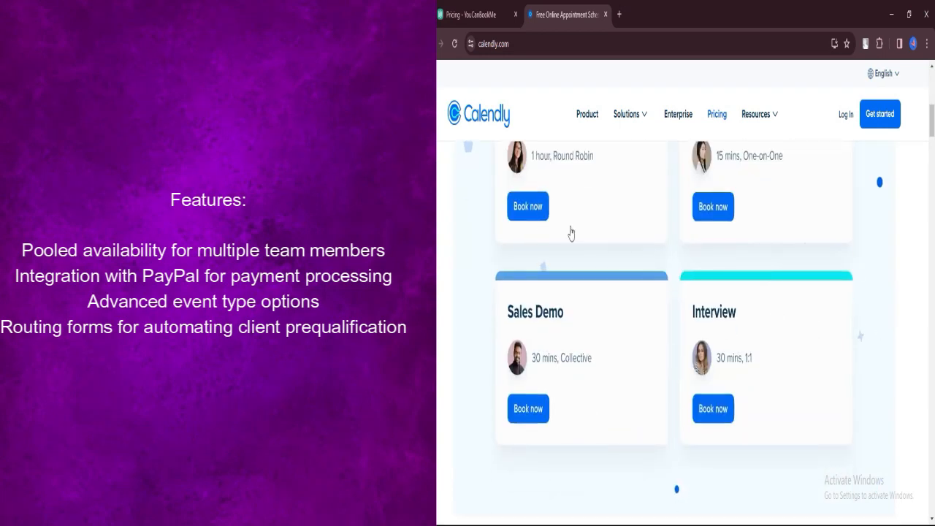
{"action": "scroll", "scroll_direction": "down", "scroll_amount": 3}
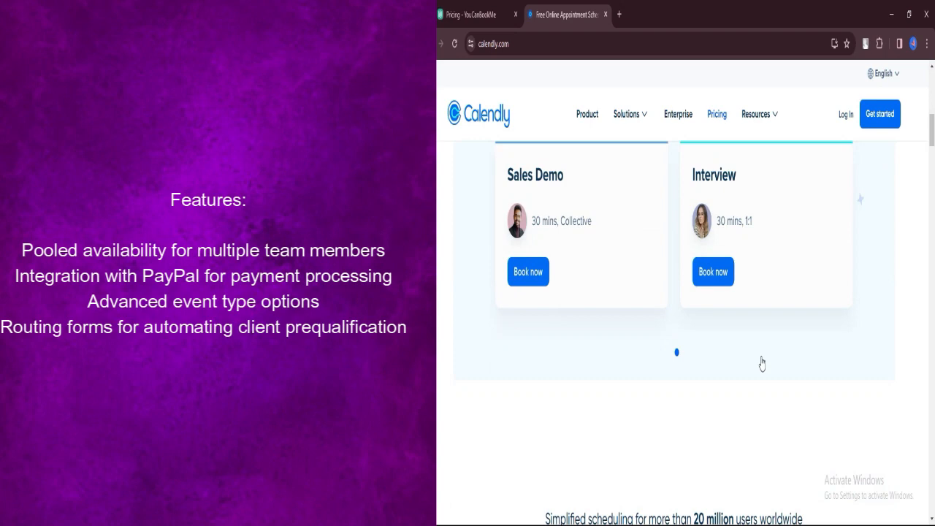
{"action": "scroll", "scroll_direction": "down", "scroll_amount": 3}
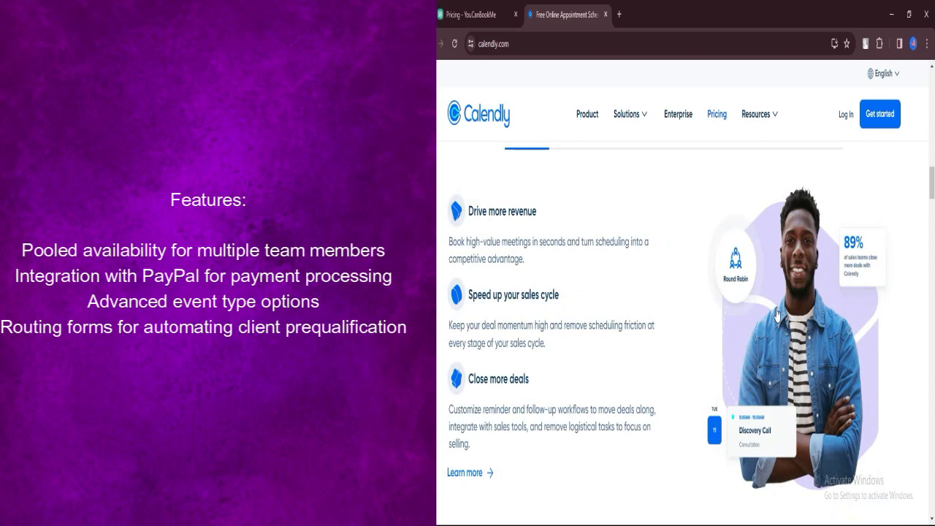
{"action": "left_click", "coordinate": [717, 114]}
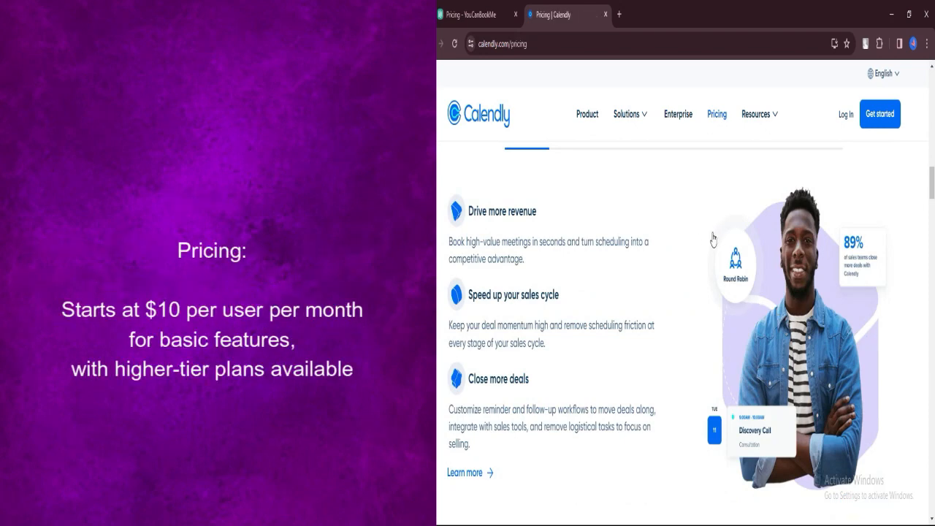
{"action": "mouse_move", "coordinate": [745, 239]}
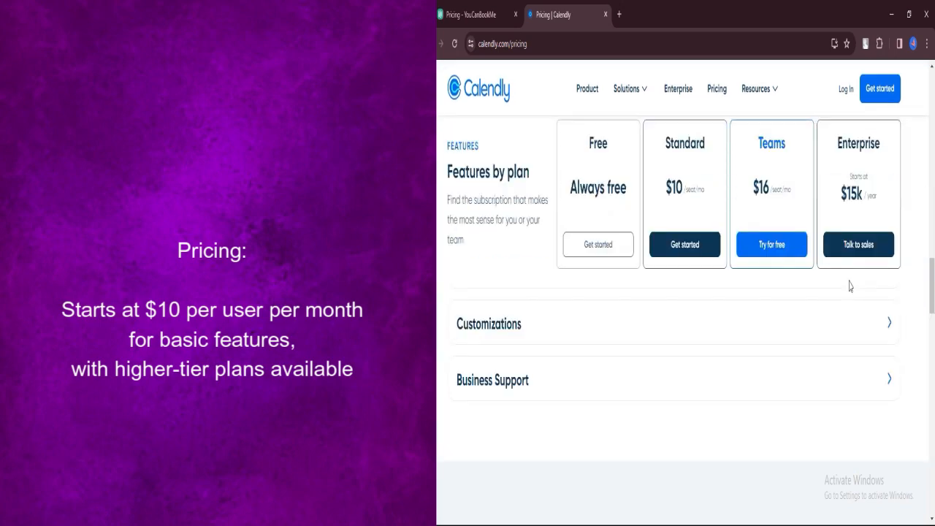
{"action": "scroll", "scroll_direction": "down", "scroll_amount": 3}
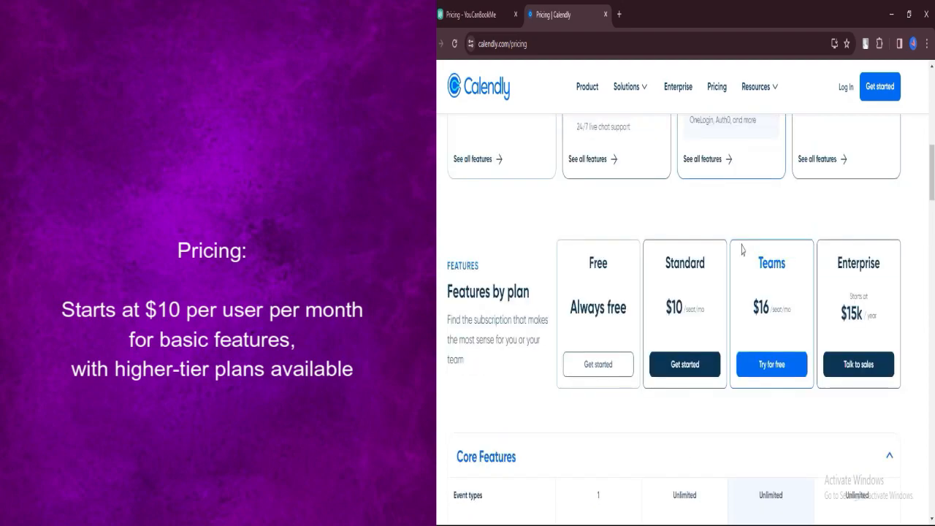
{"action": "scroll", "scroll_direction": "down", "scroll_amount": 3}
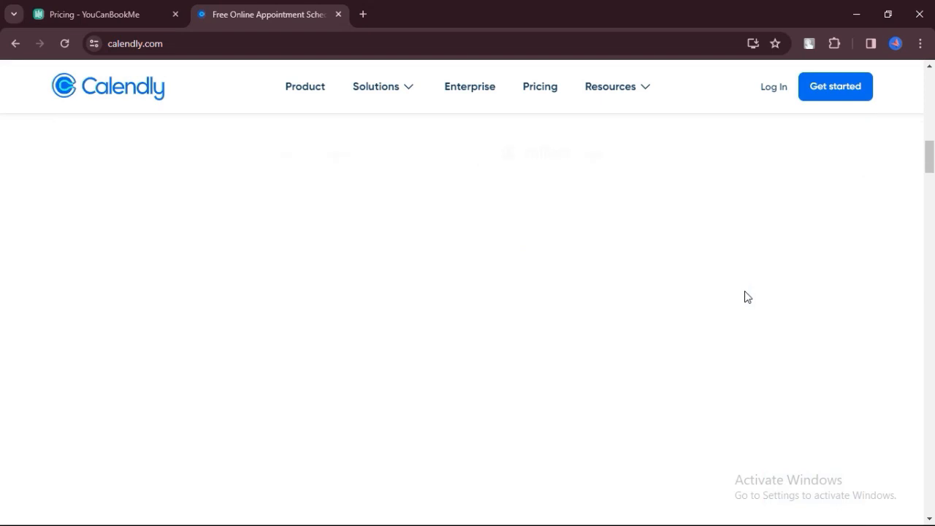
{"action": "scroll", "scroll_direction": "down", "scroll_amount": 3}
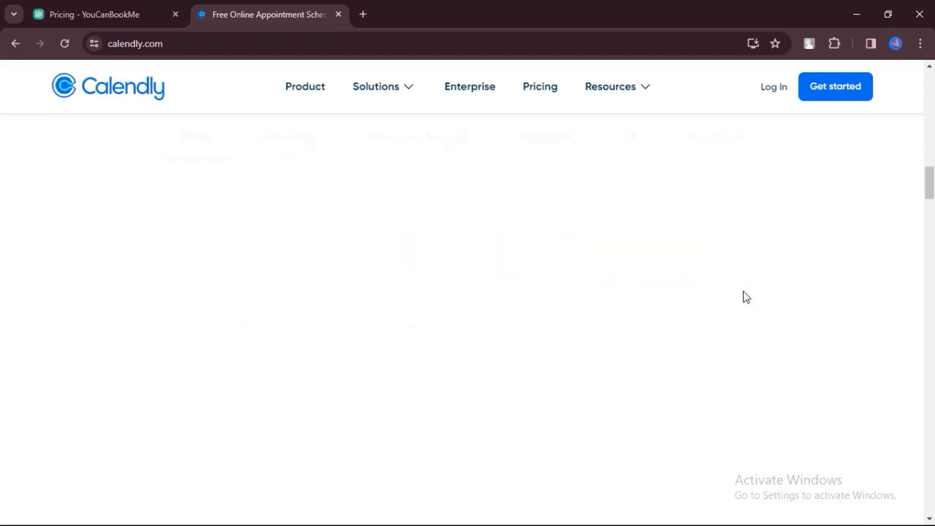
{"action": "scroll", "scroll_direction": "down", "scroll_amount": 3}
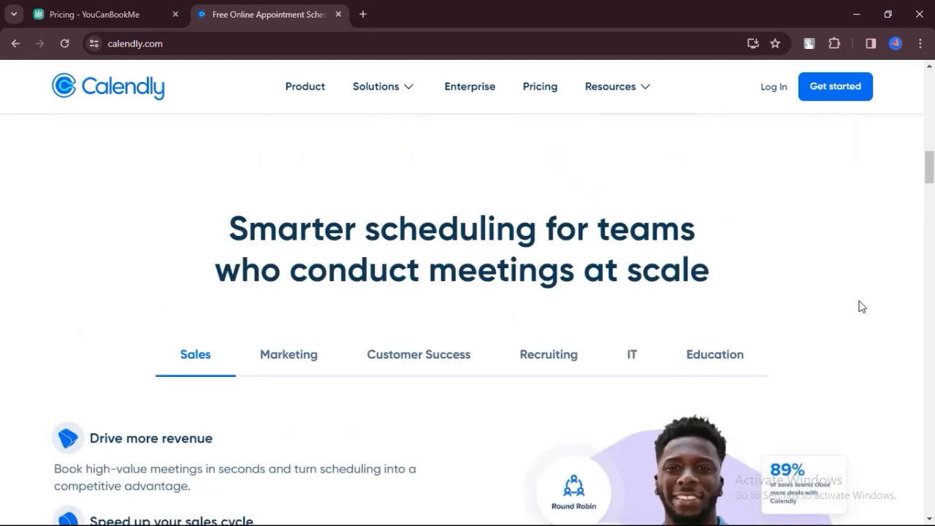
{"action": "scroll", "scroll_direction": "down", "scroll_amount": 3}
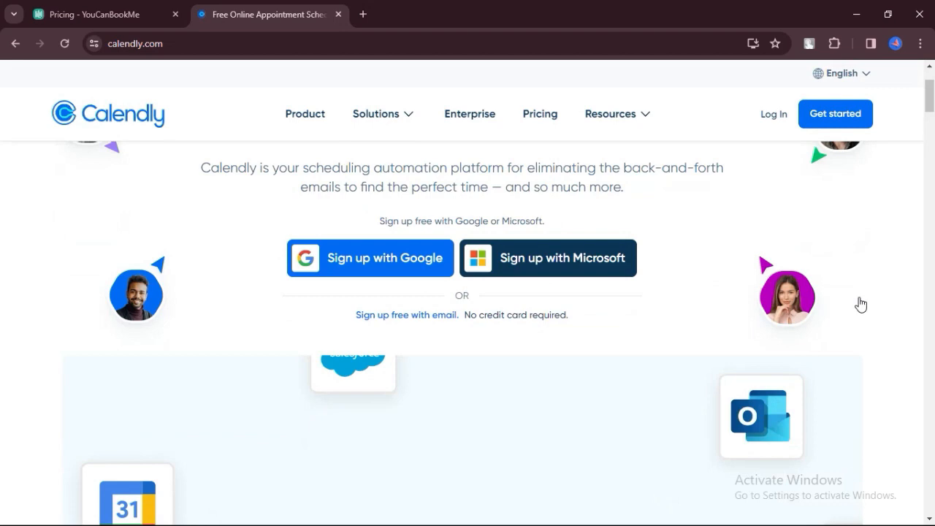
{"action": "scroll", "scroll_direction": "down", "scroll_amount": 3}
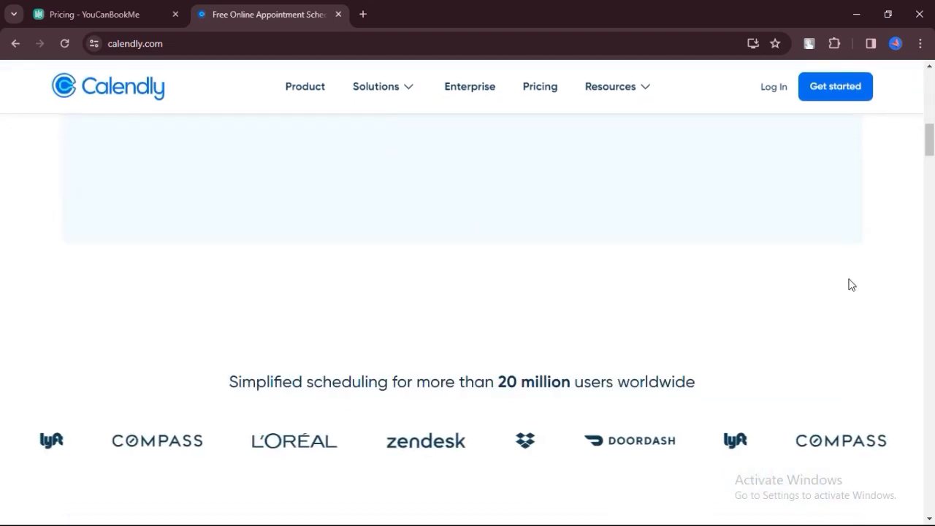
{"action": "scroll", "scroll_direction": "down", "scroll_amount": 3}
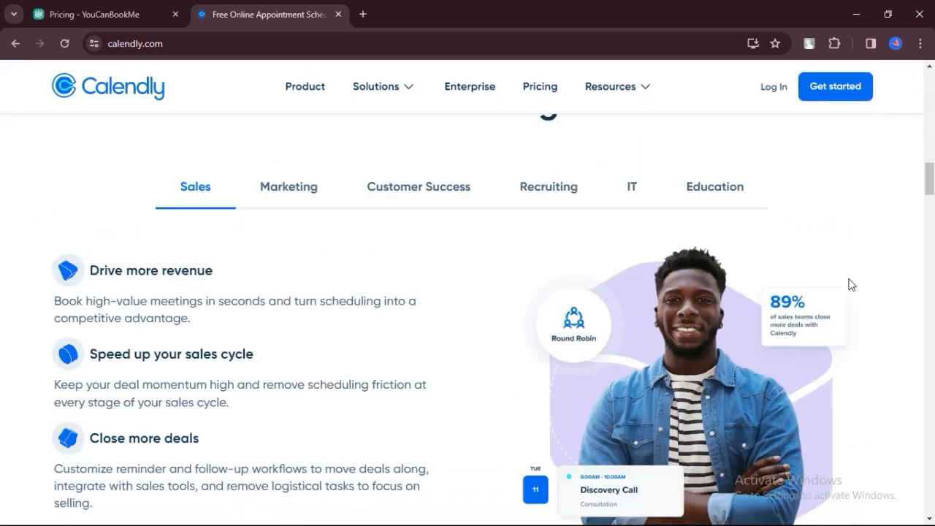
{"action": "scroll", "scroll_direction": "down", "scroll_amount": 3}
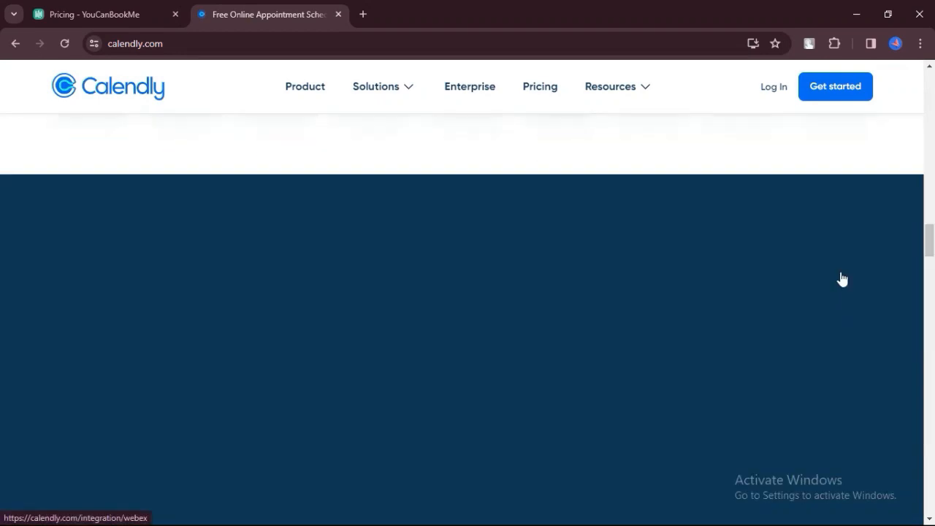
{"action": "scroll", "scroll_direction": "down", "scroll_amount": 3}
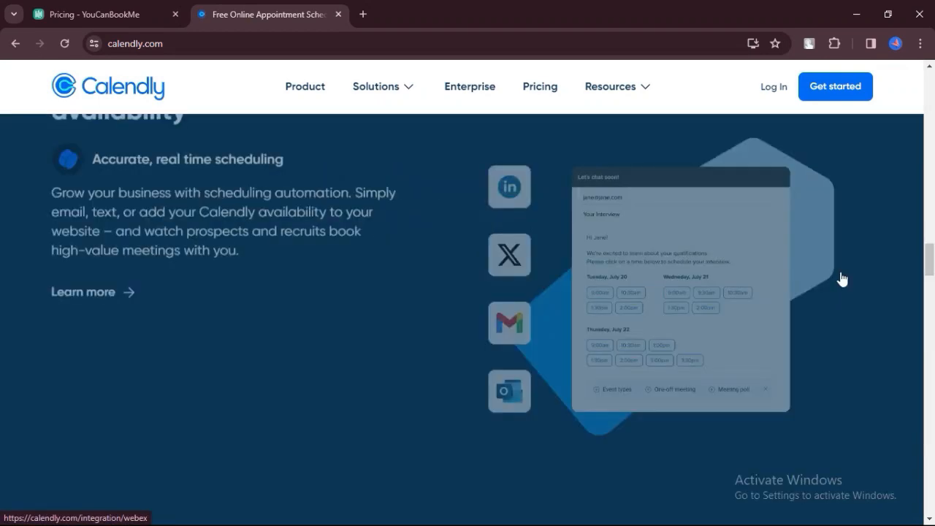